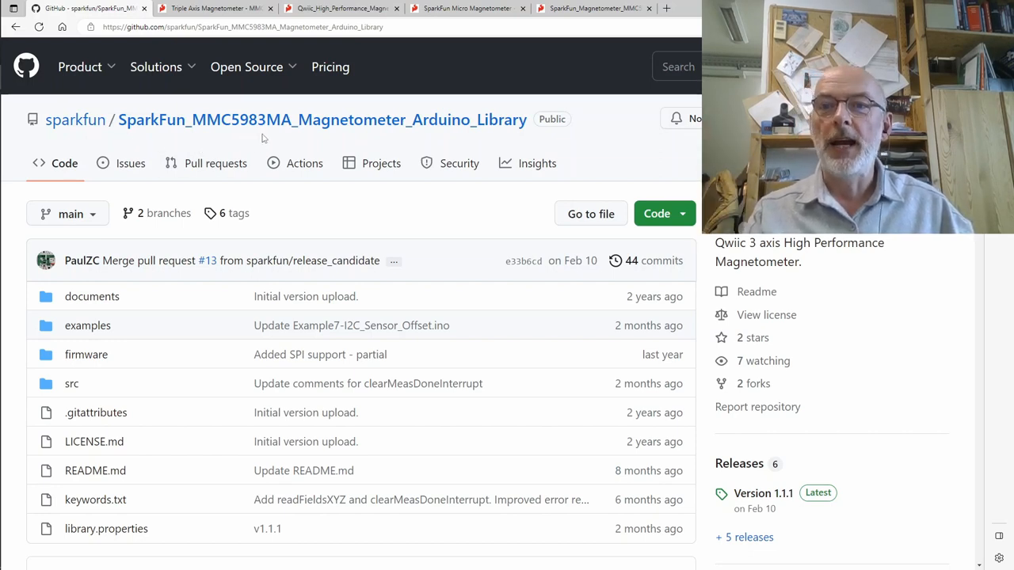
mouse_move(427, 141)
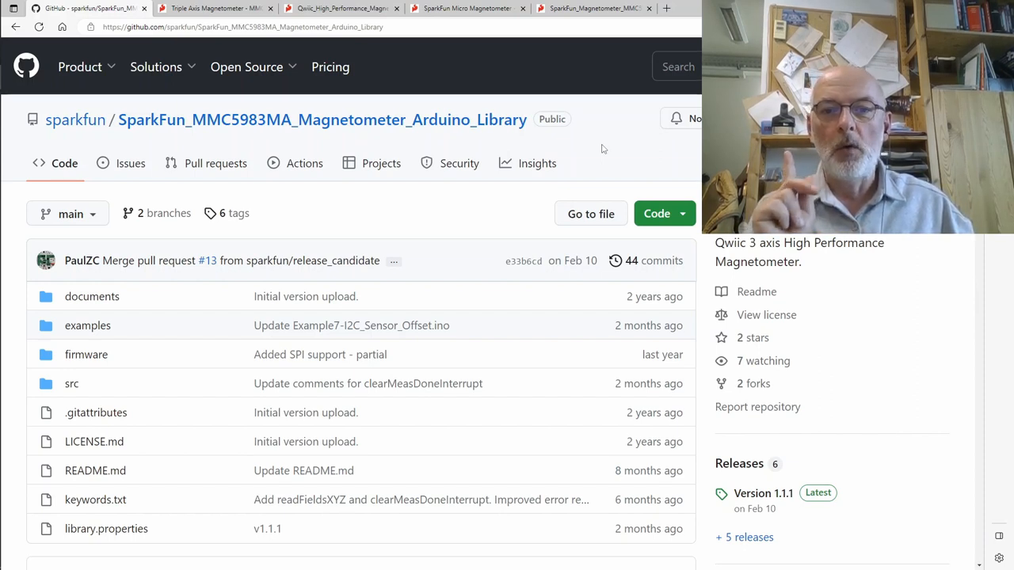
mouse_move(289, 363)
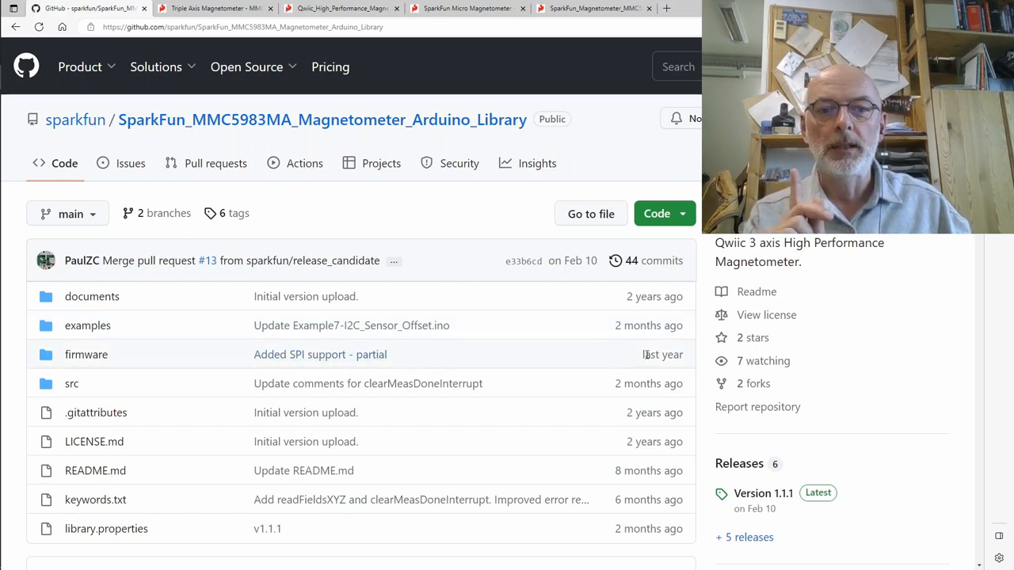
mouse_move(299, 369)
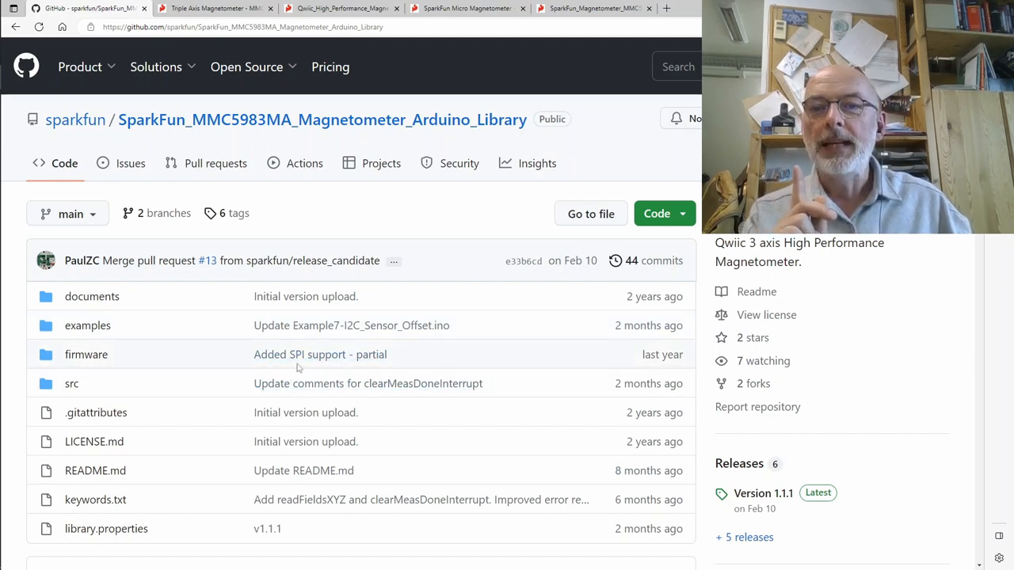
mouse_move(350, 364)
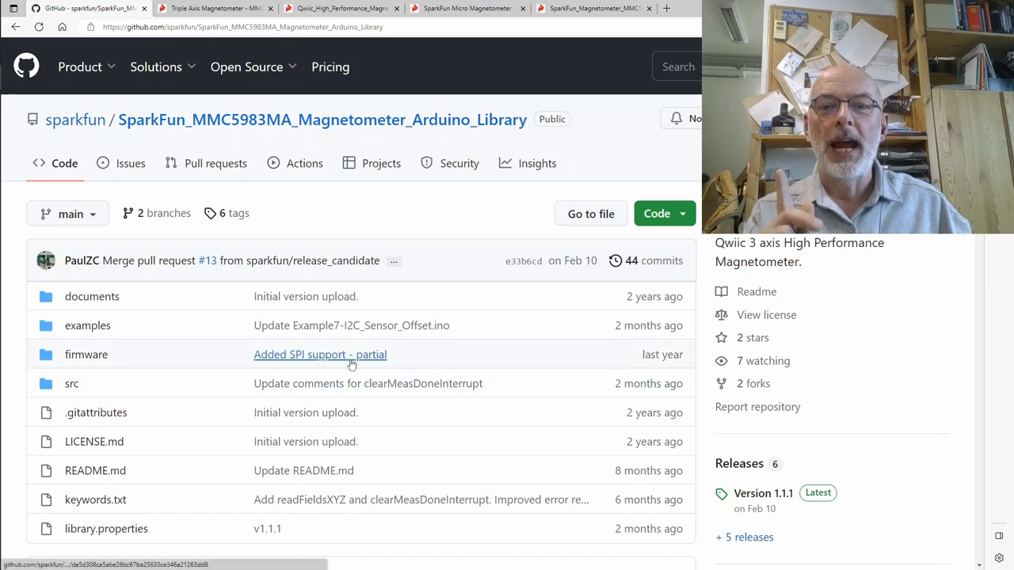
mouse_move(412, 357)
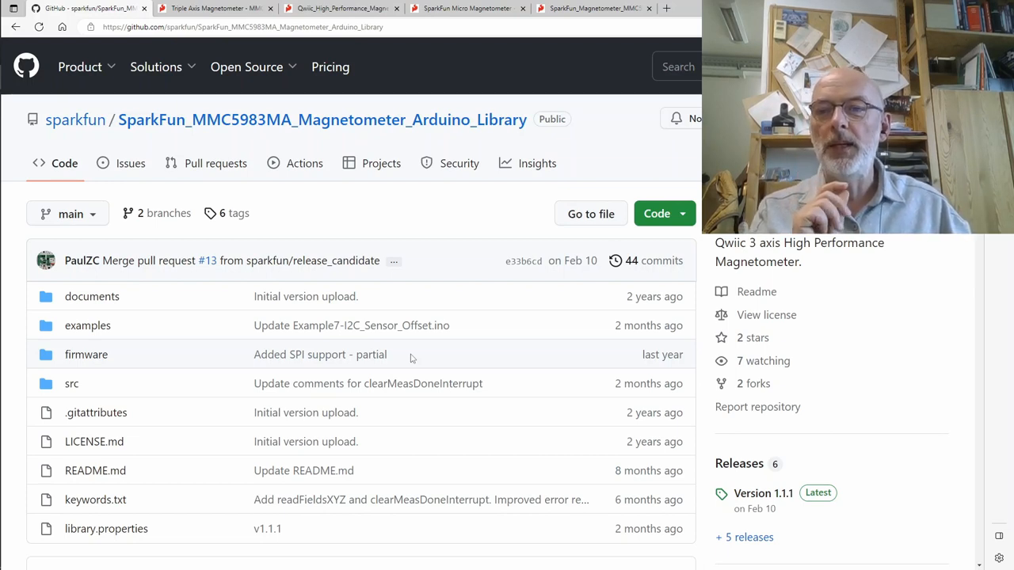
mouse_move(418, 367)
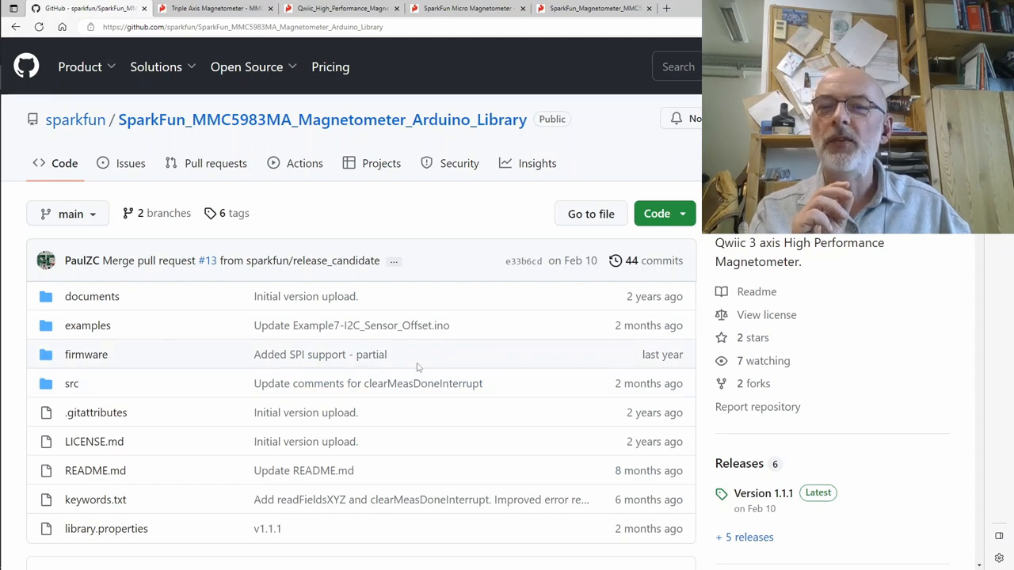
mouse_move(540, 357)
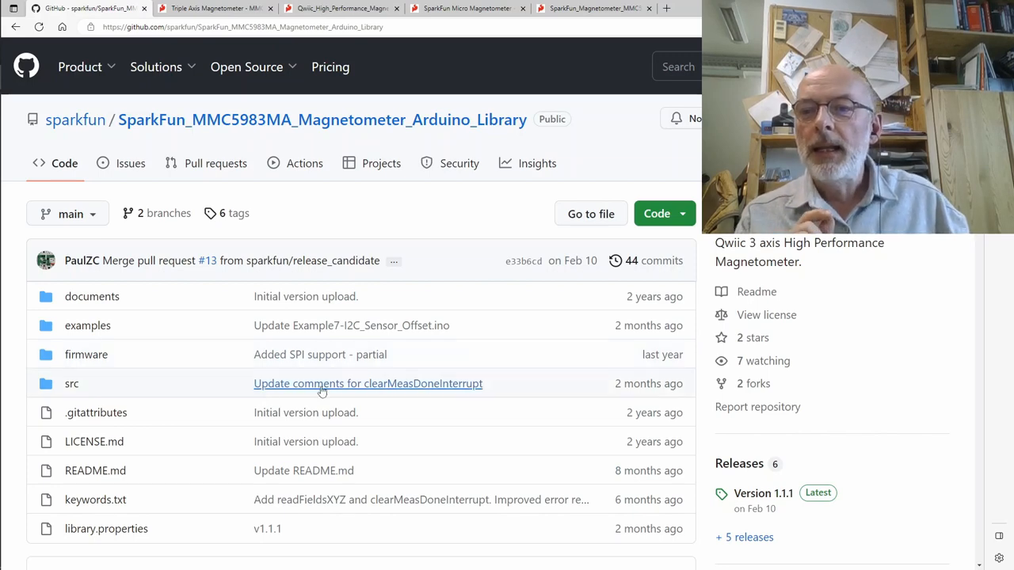
- Open SparkFun_MMC5983MA_Arduino_Library.h from the library's src folder on GitHub
click(72, 384)
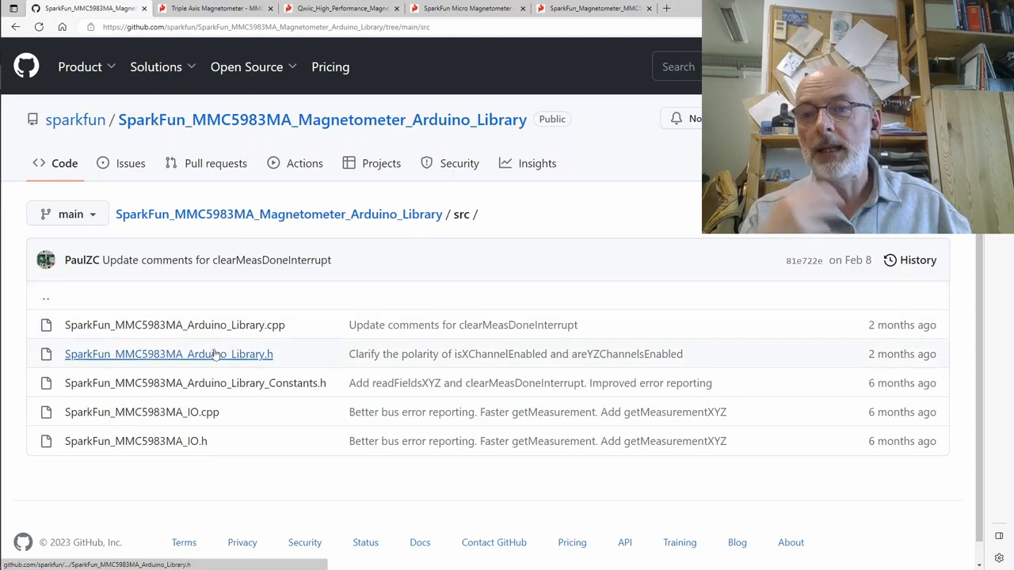
click(168, 354)
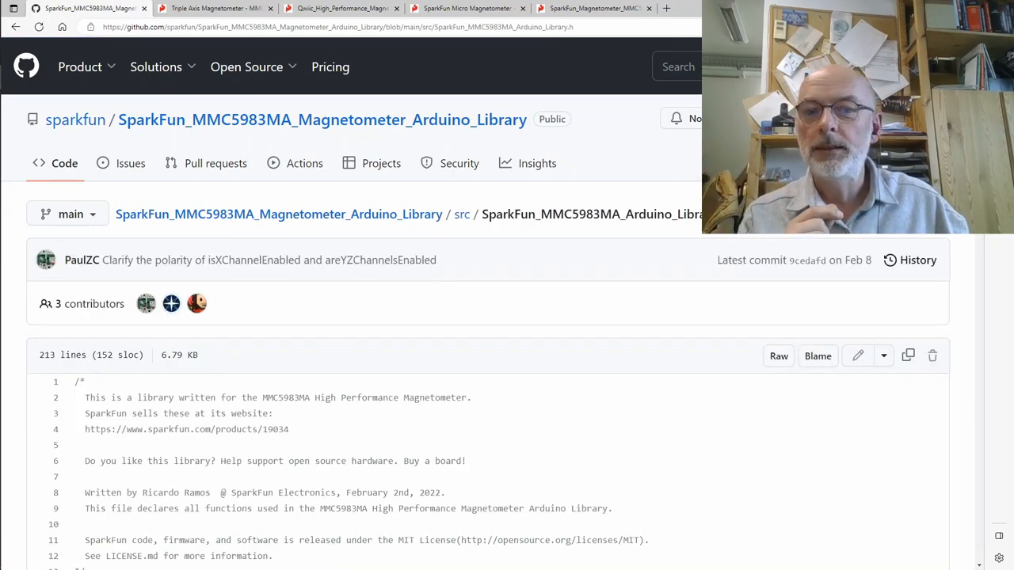
scroll(down, 3)
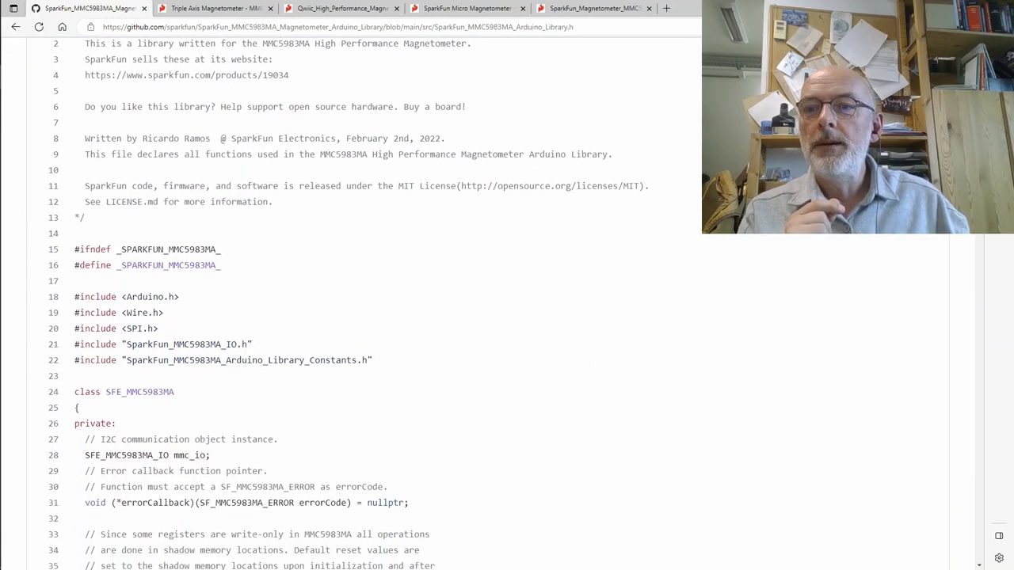
scroll(down, 3)
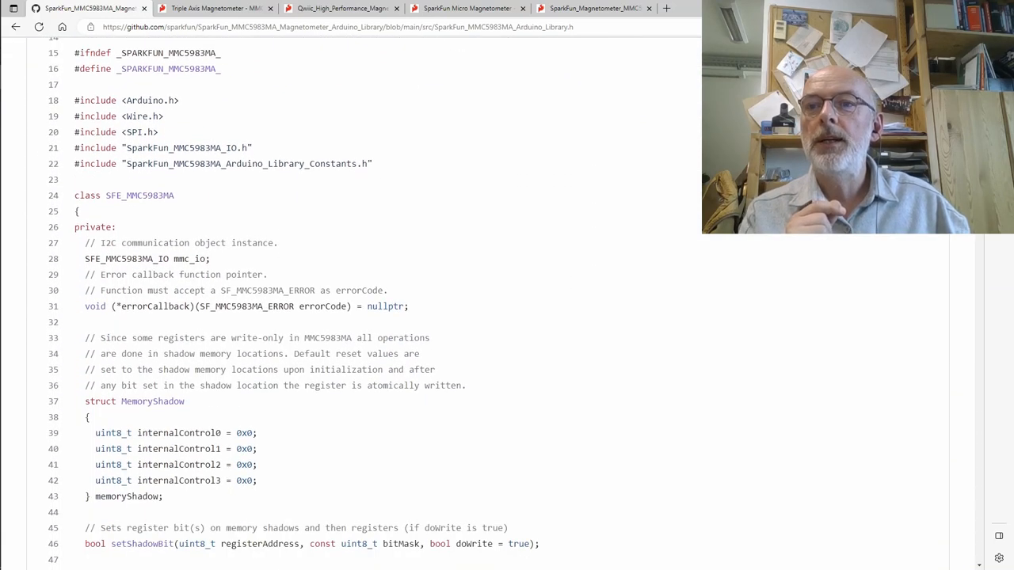
mouse_move(187, 180)
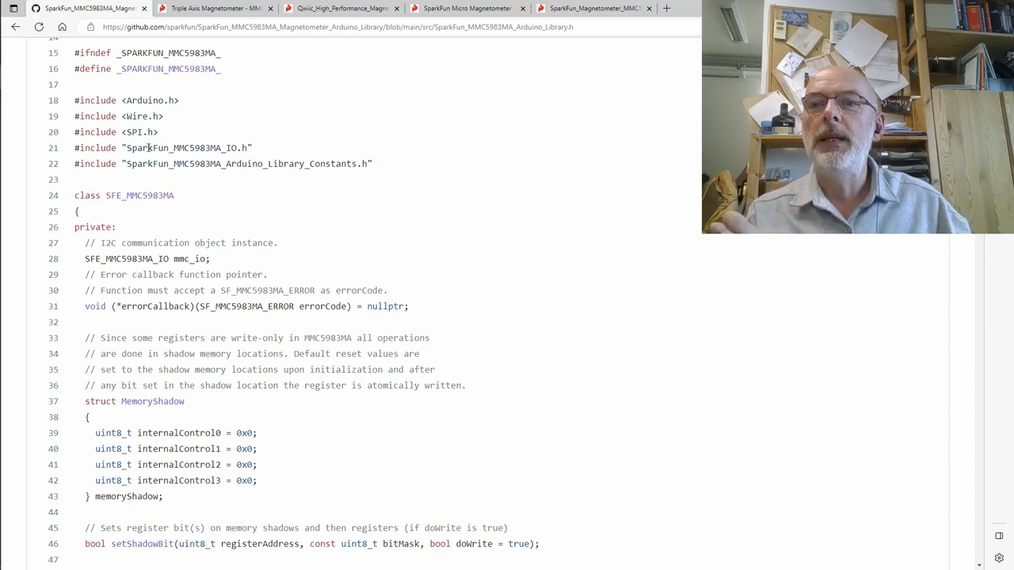
mouse_move(274, 149)
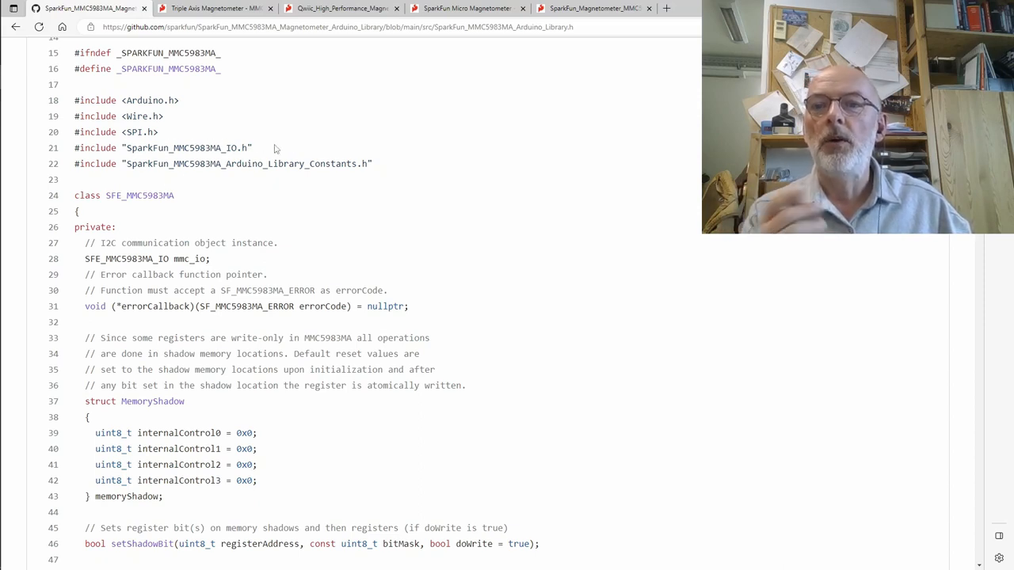
mouse_move(458, 185)
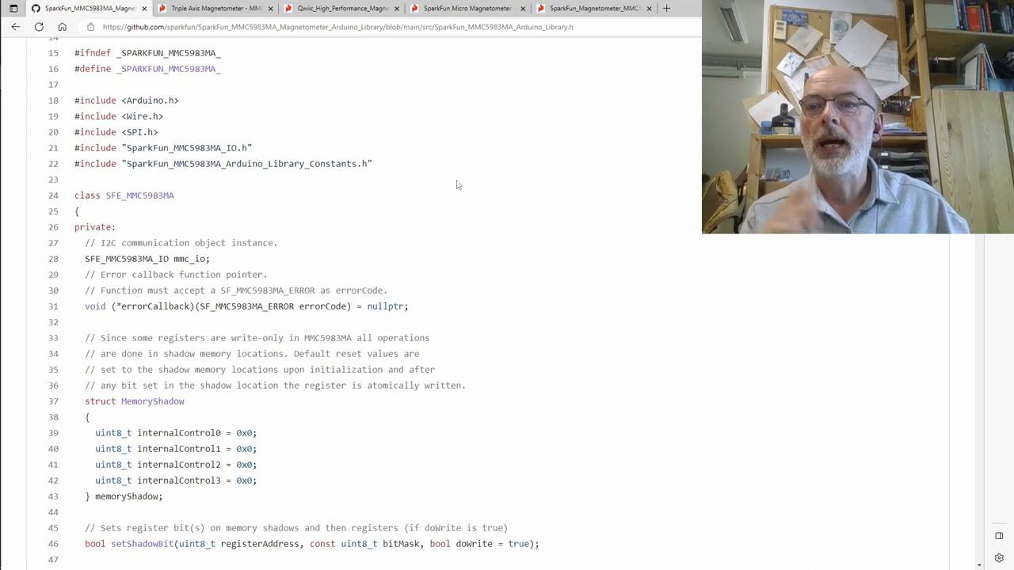
mouse_move(448, 191)
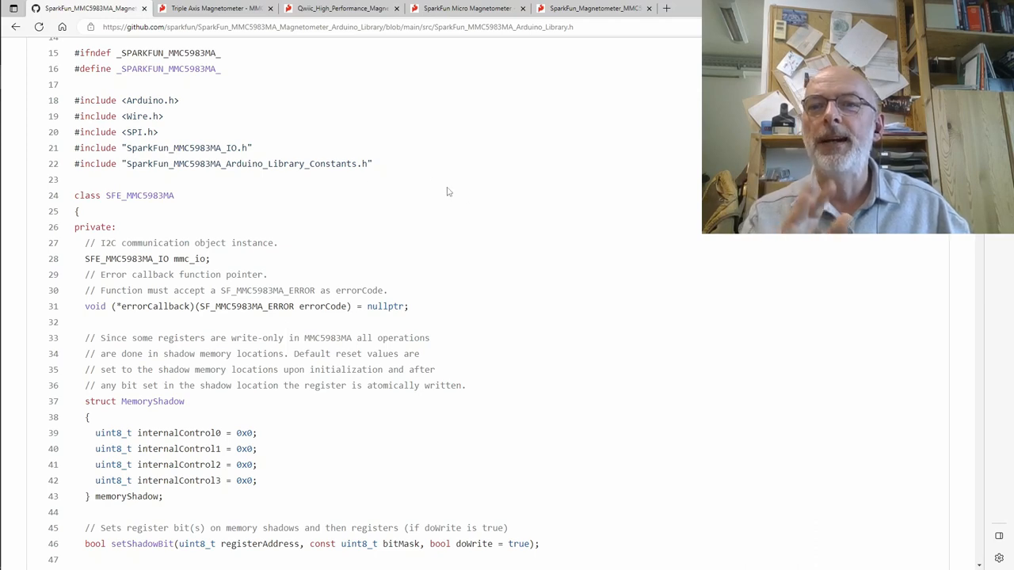
- Read down through the header's class declaration, private helpers and public API functions
scroll(down, 3)
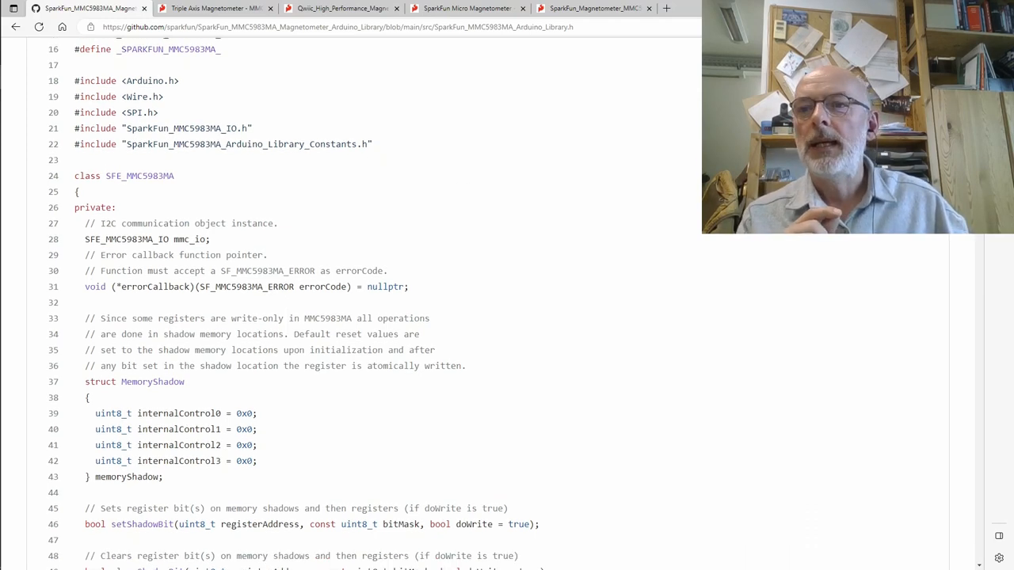
scroll(down, 3)
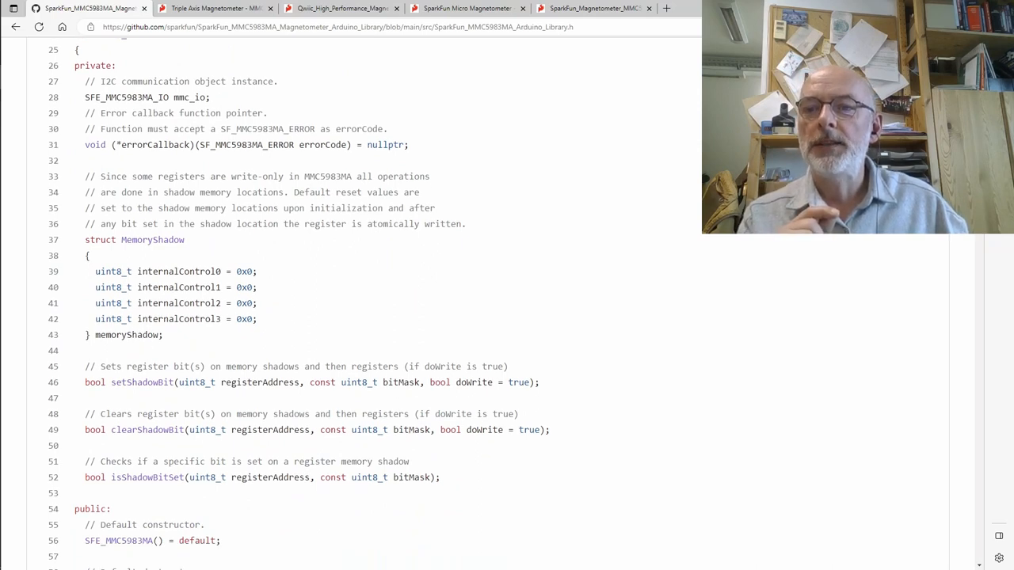
scroll(down, 3)
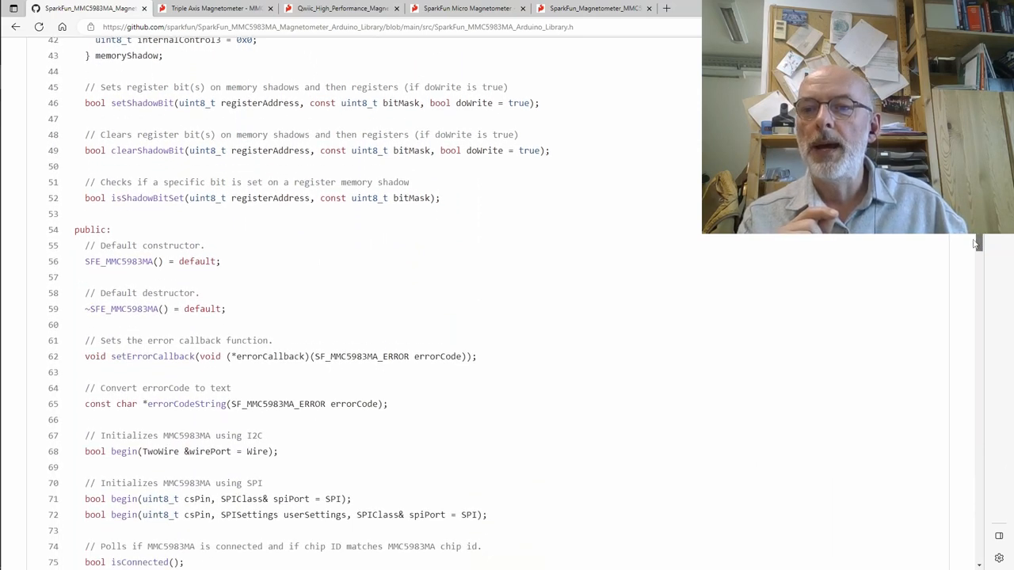
scroll(down, 3)
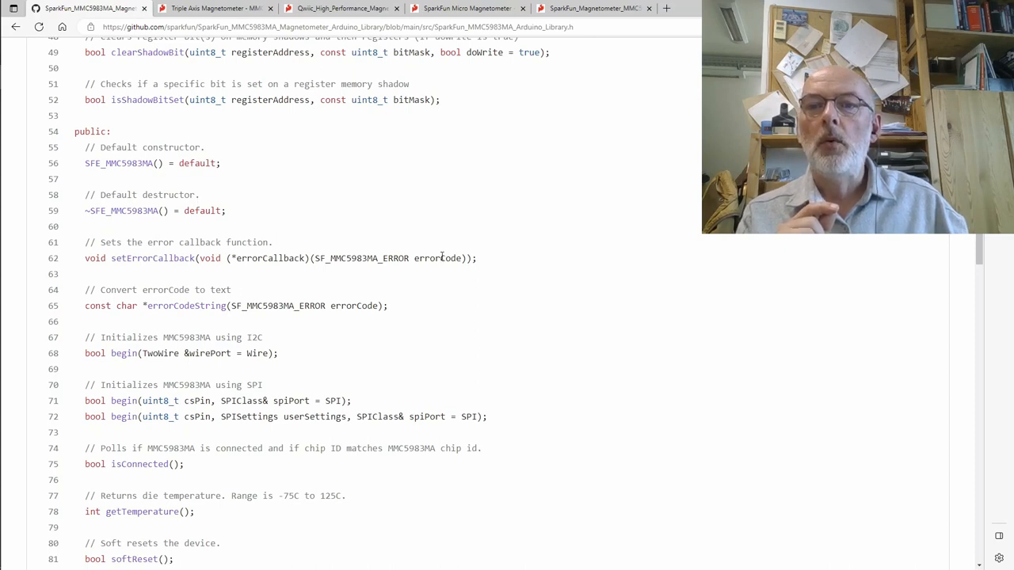
mouse_move(522, 249)
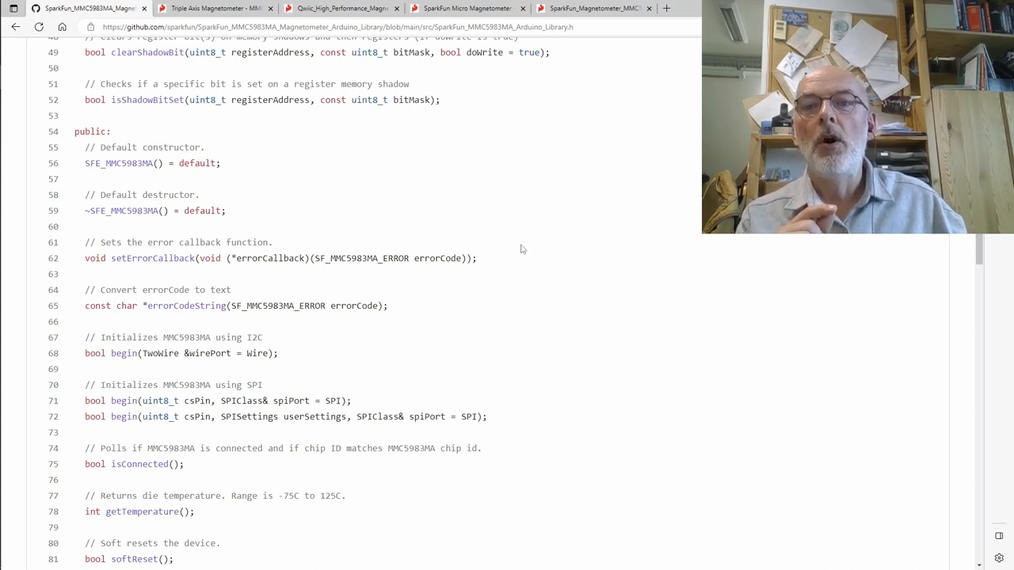
mouse_move(495, 261)
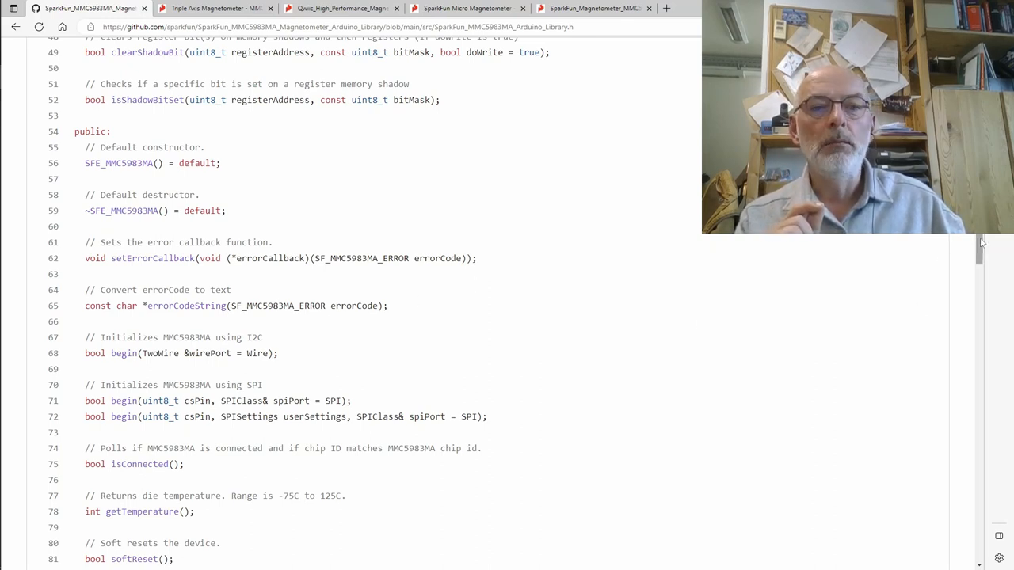
scroll(down, 3)
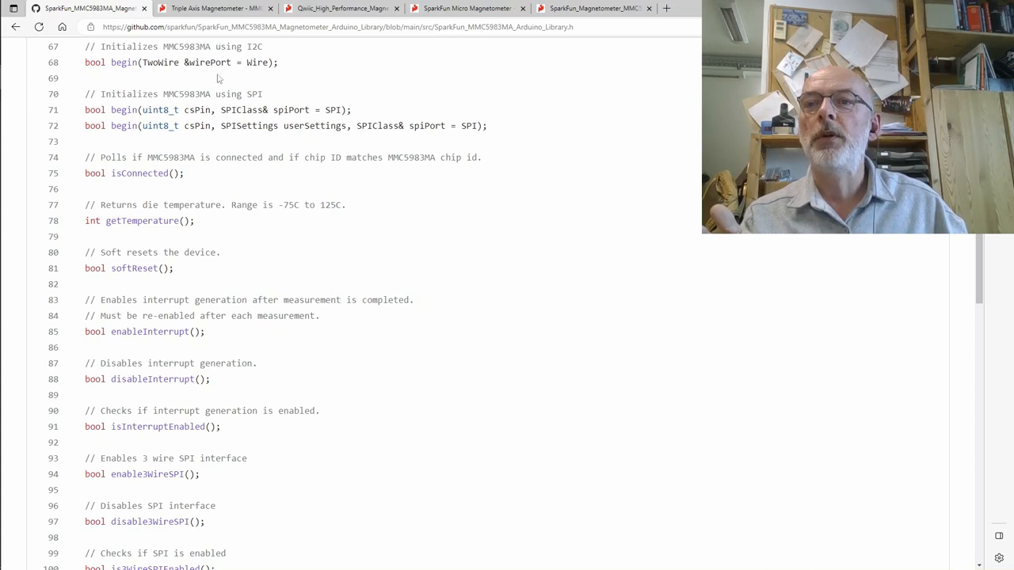
mouse_move(152, 62)
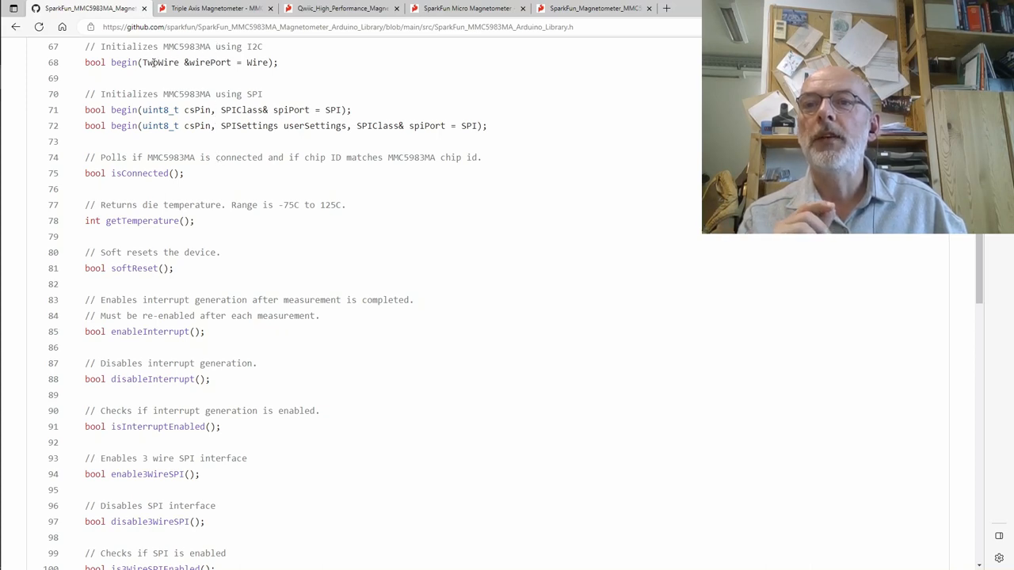
- Highlight TwoWire in the I2C begin declaration, then reach the SET/RESET and X/YZ channel controls
double_click(142, 62)
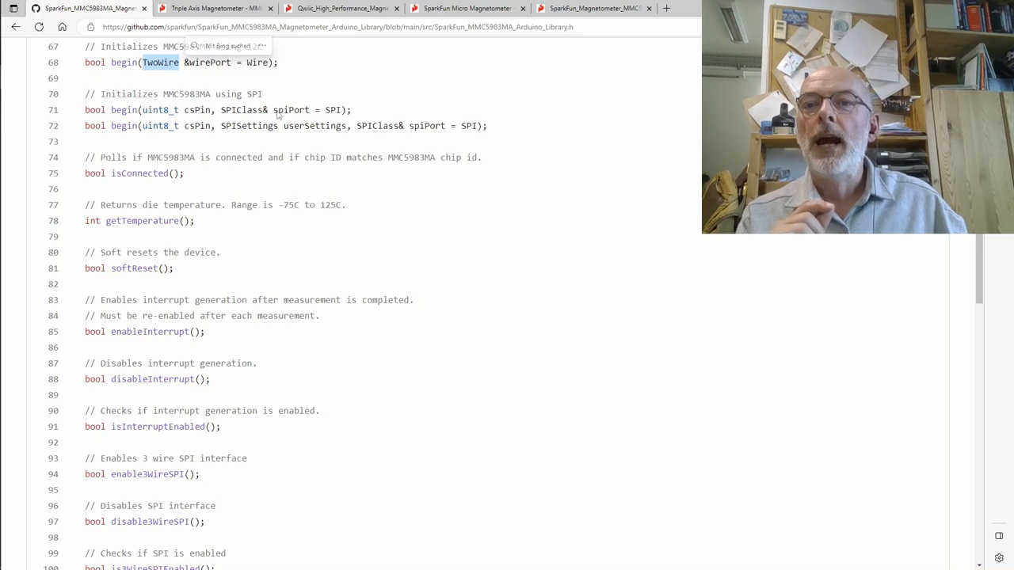
double_click(242, 110)
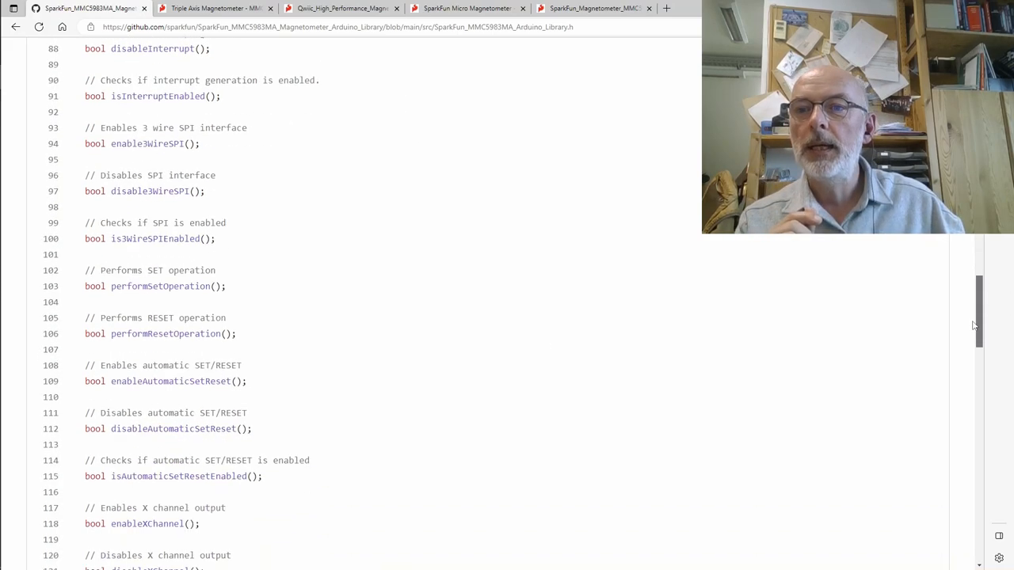
scroll(down, 3)
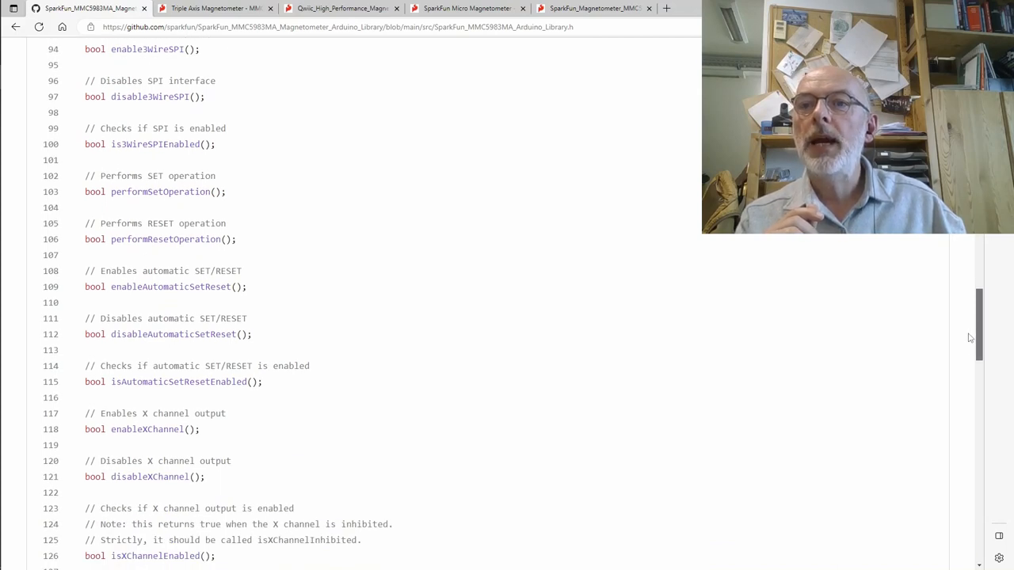
scroll(up, 3)
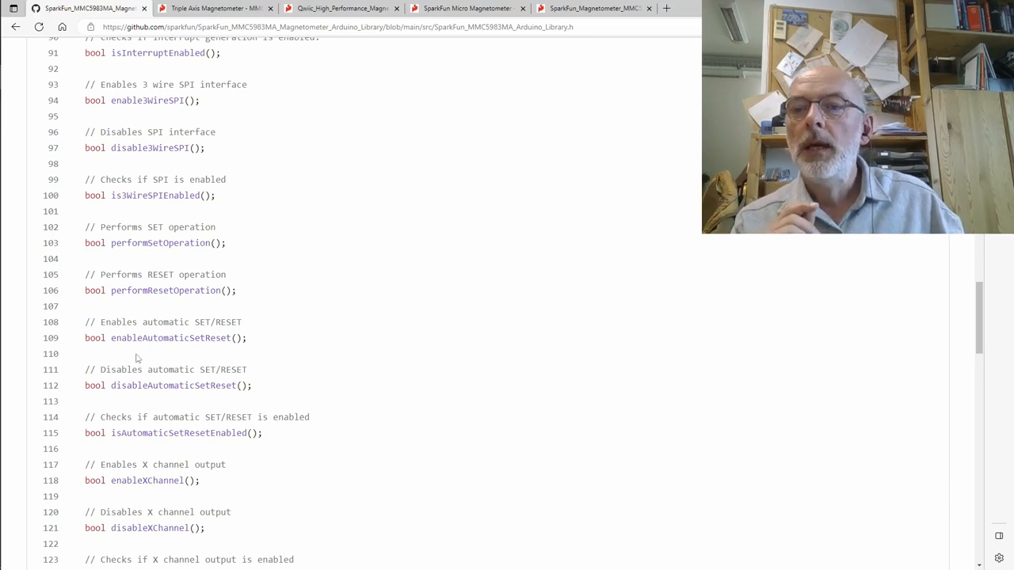
mouse_move(264, 339)
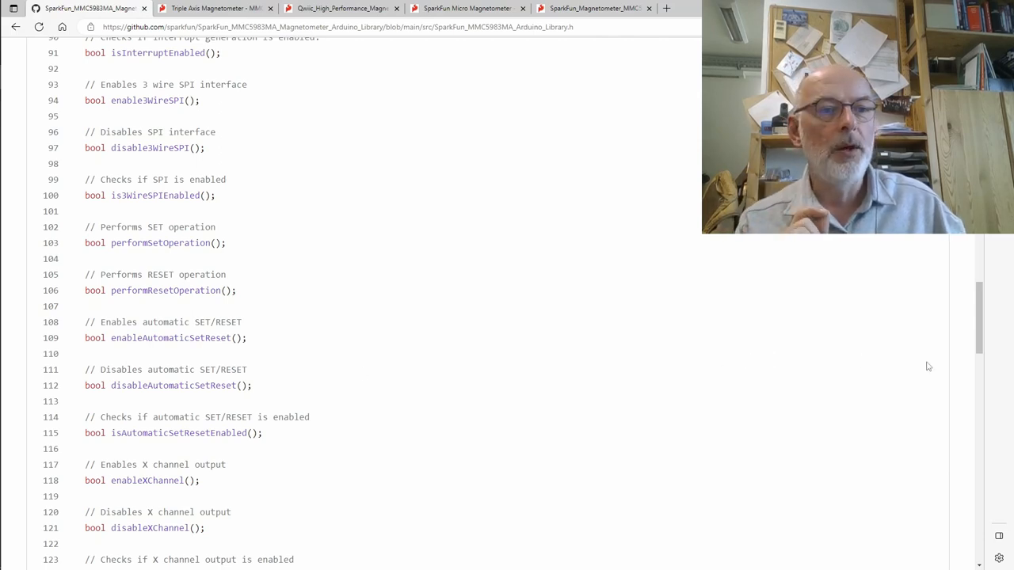
scroll(down, 3)
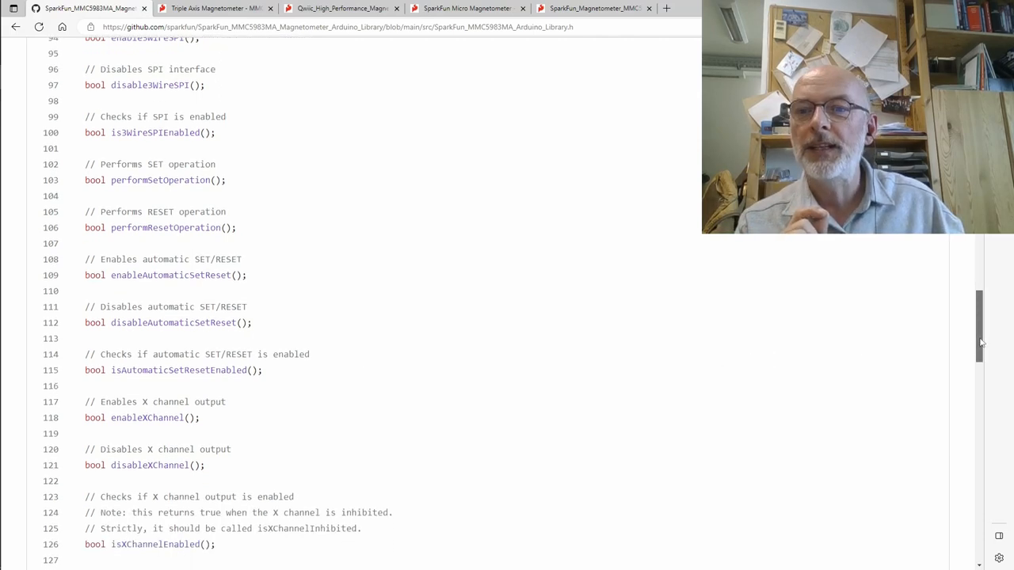
scroll(down, 3)
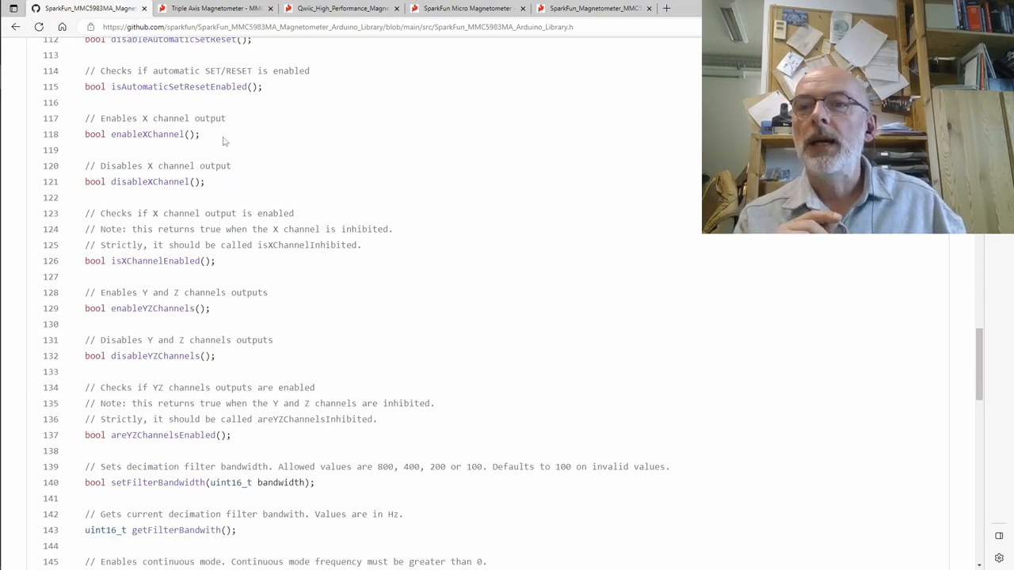
mouse_move(233, 266)
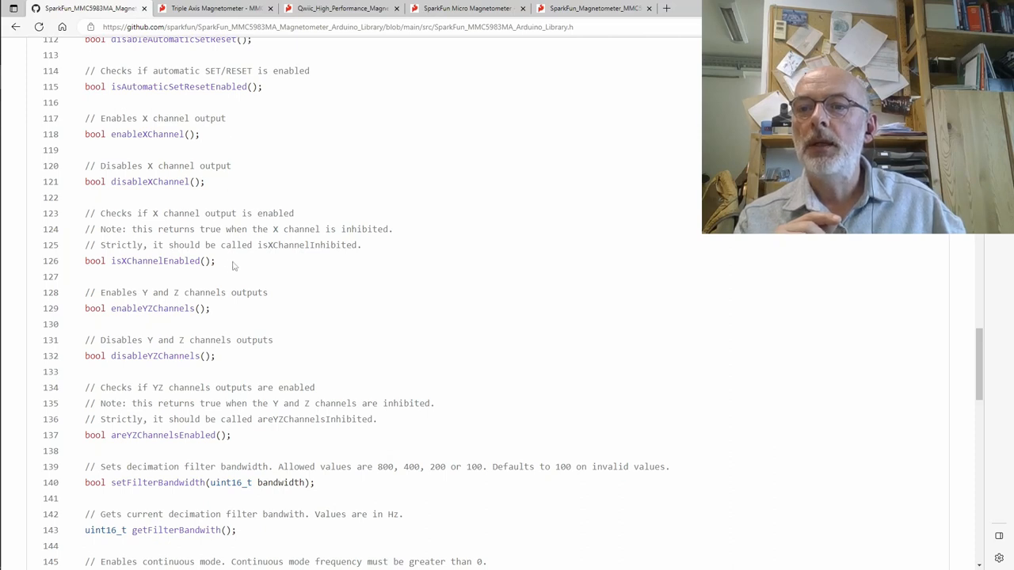
mouse_move(303, 259)
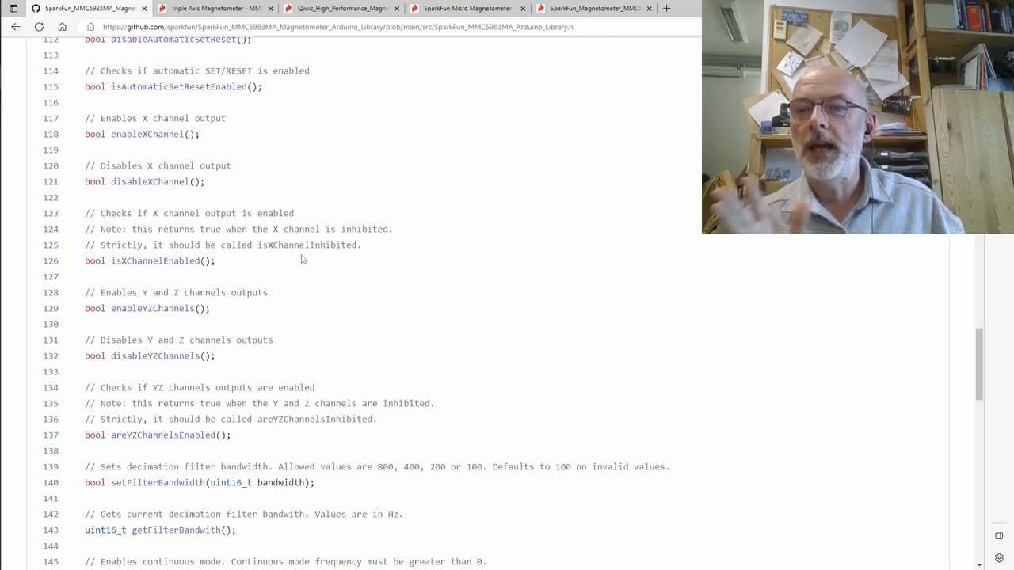
- Scroll to the header's end, showing the getMeasurement functions and the closing #endif
scroll(down, 3)
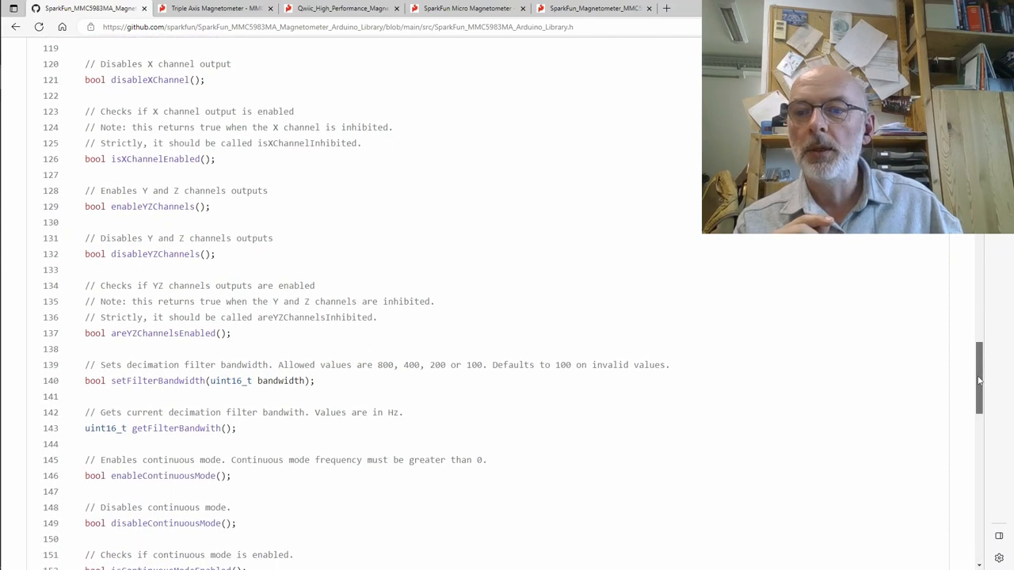
scroll(down, 3)
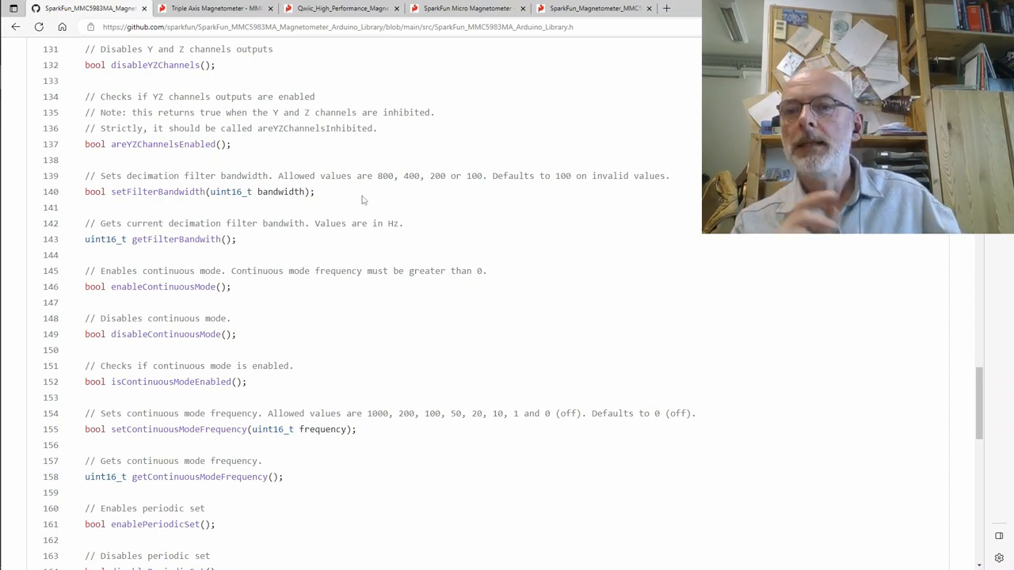
mouse_move(189, 350)
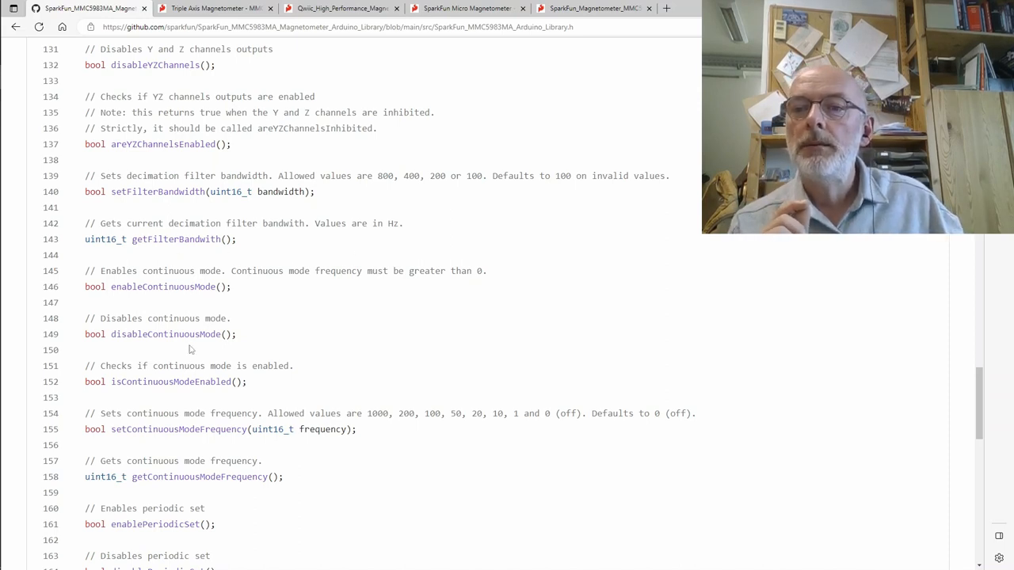
scroll(down, 3)
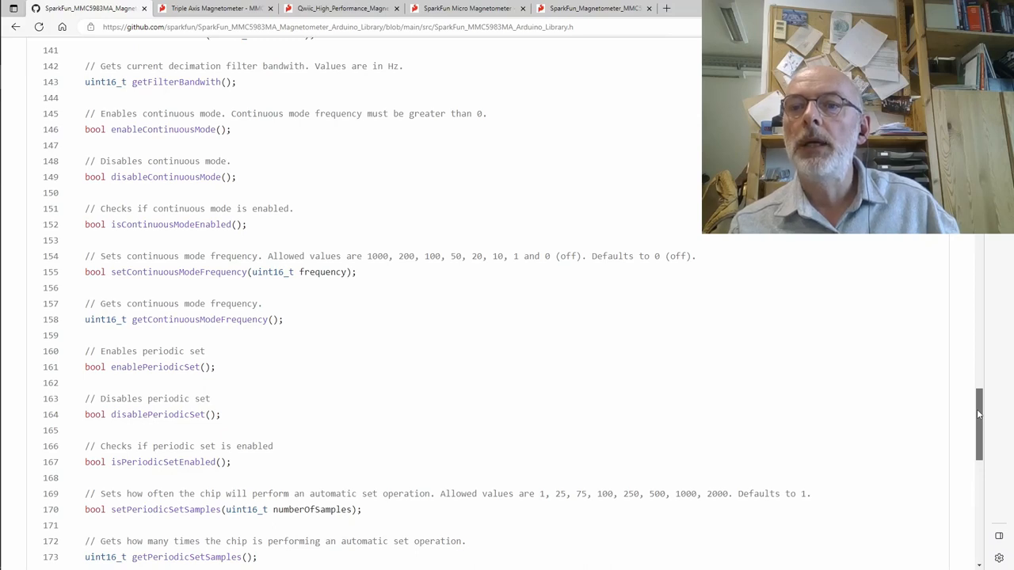
scroll(down, 3)
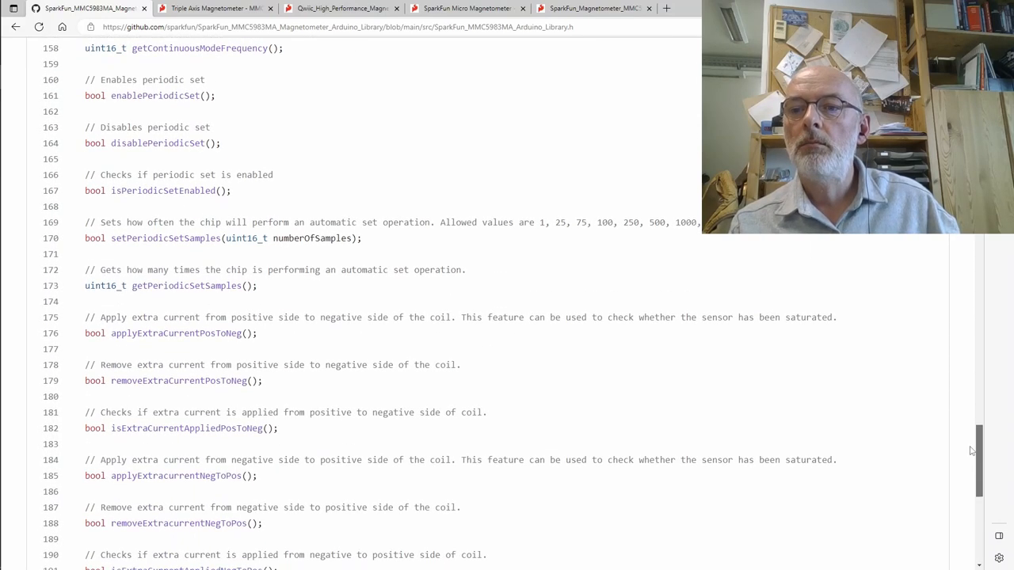
scroll(down, 3)
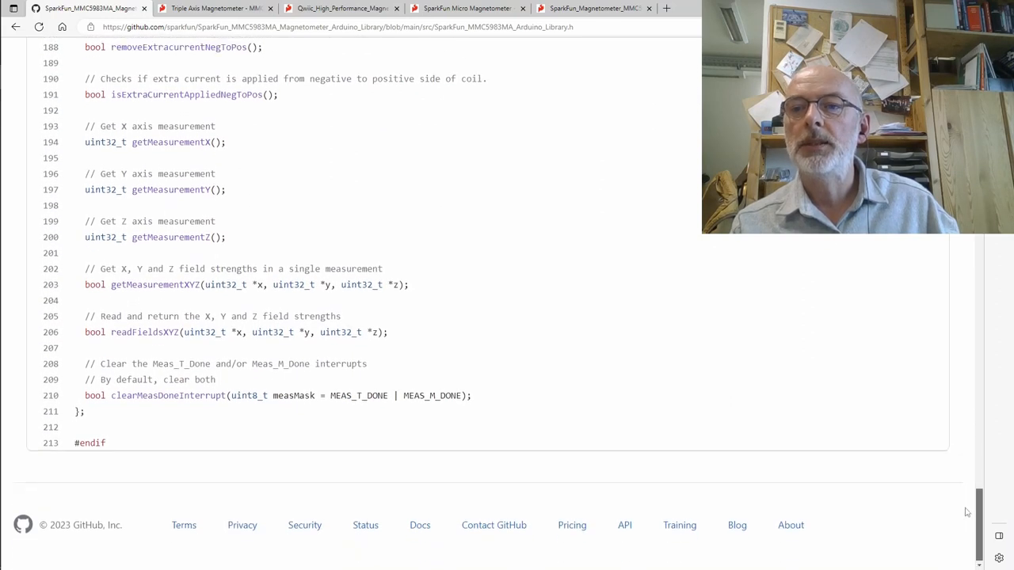
scroll(up, 3)
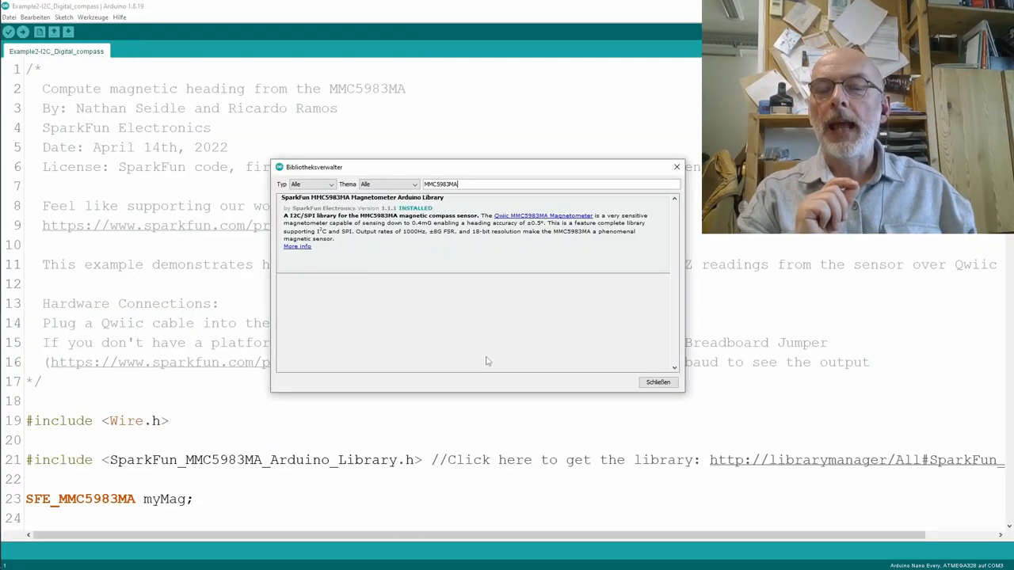
mouse_move(534, 250)
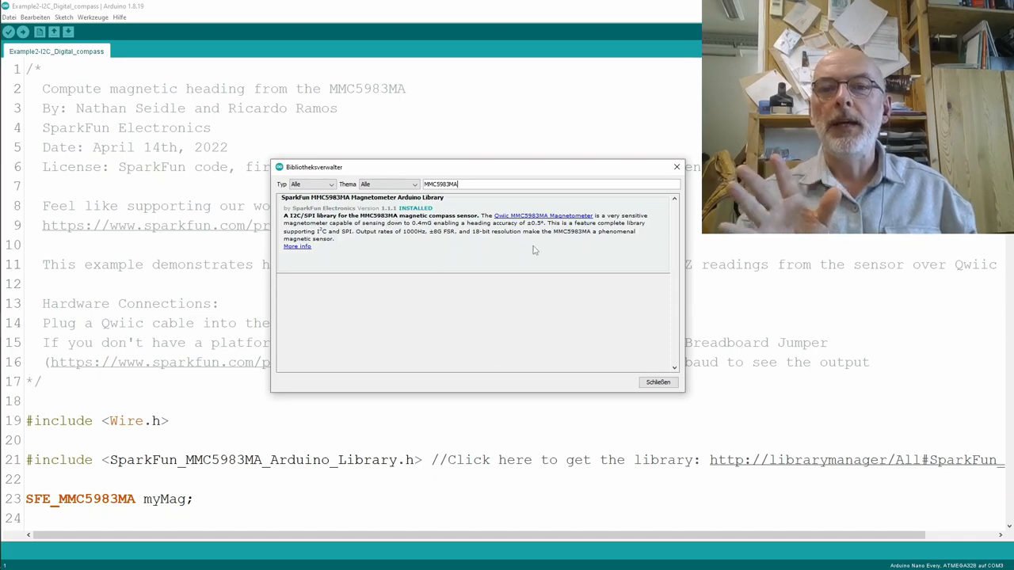
mouse_move(463, 262)
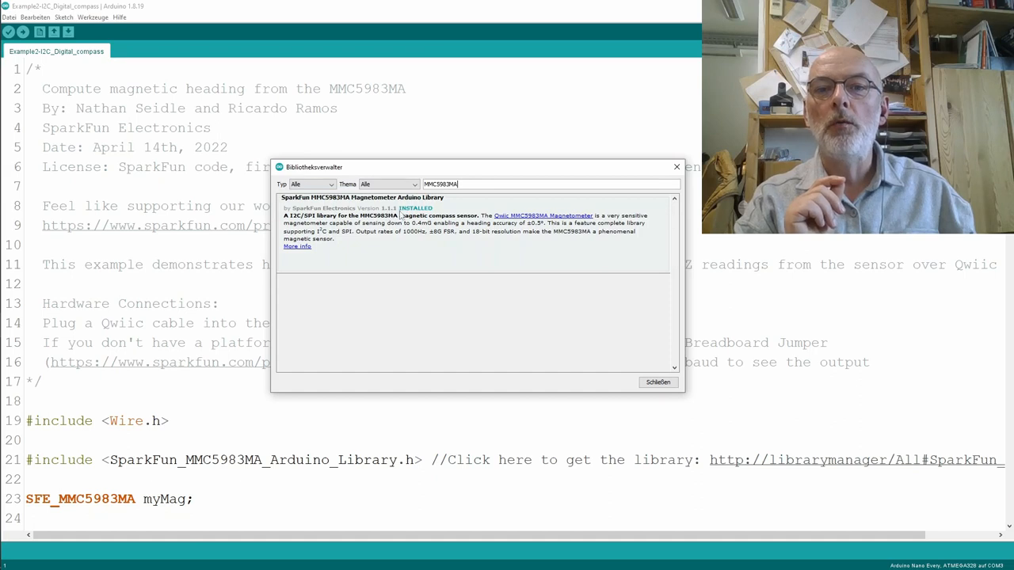
mouse_move(470, 261)
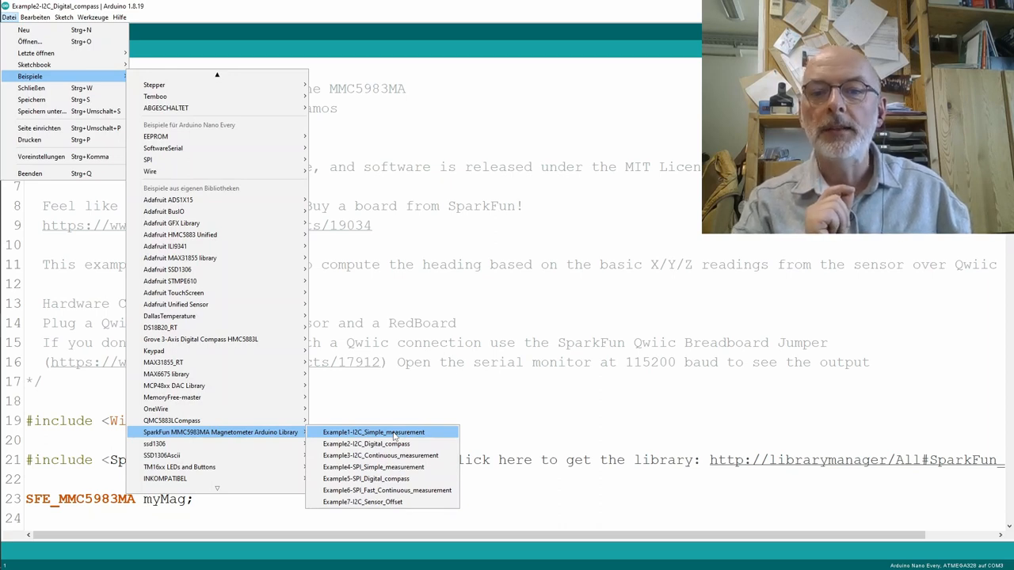
mouse_move(367, 443)
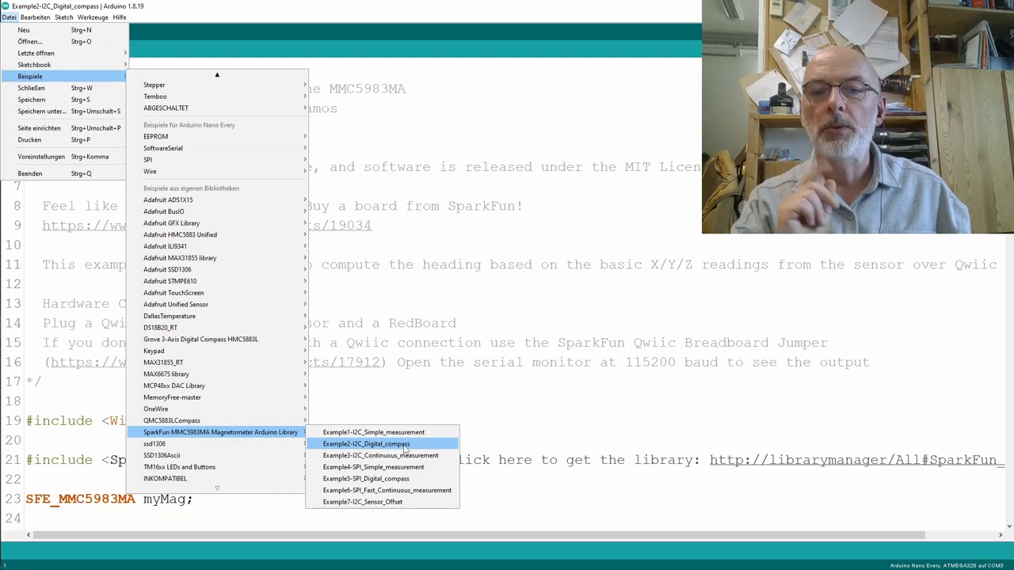
mouse_move(373, 467)
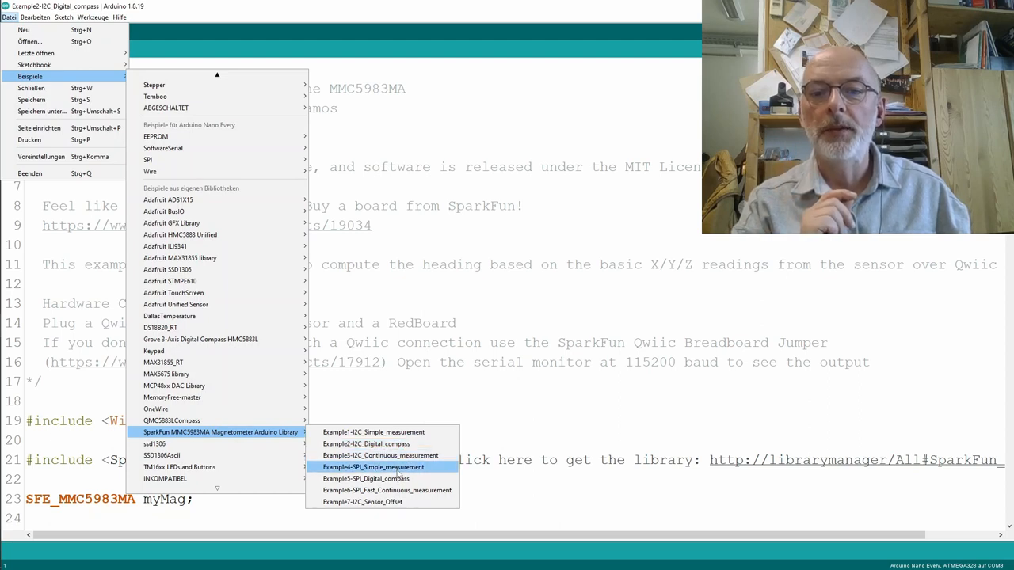
mouse_move(368, 478)
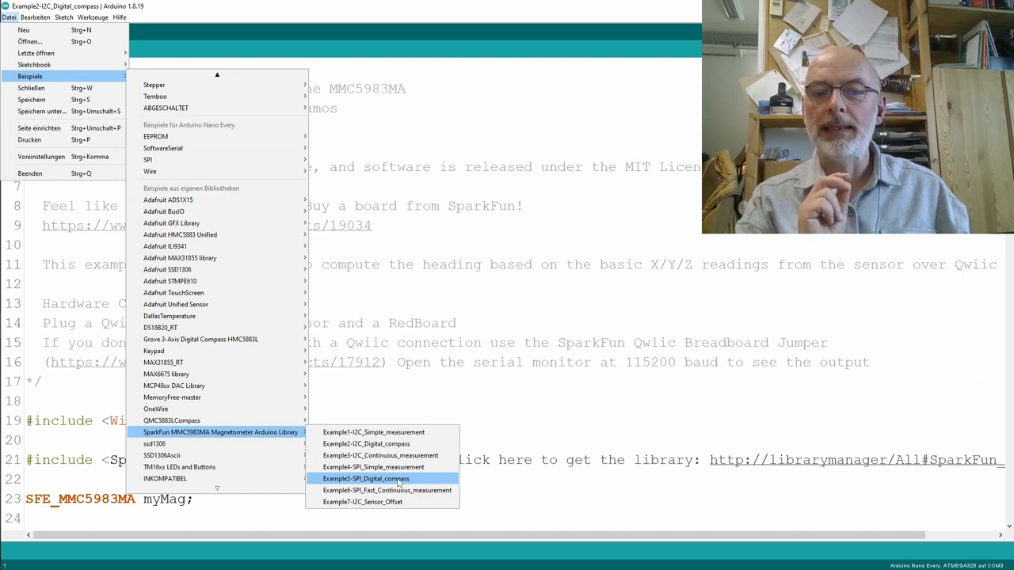
mouse_move(389, 491)
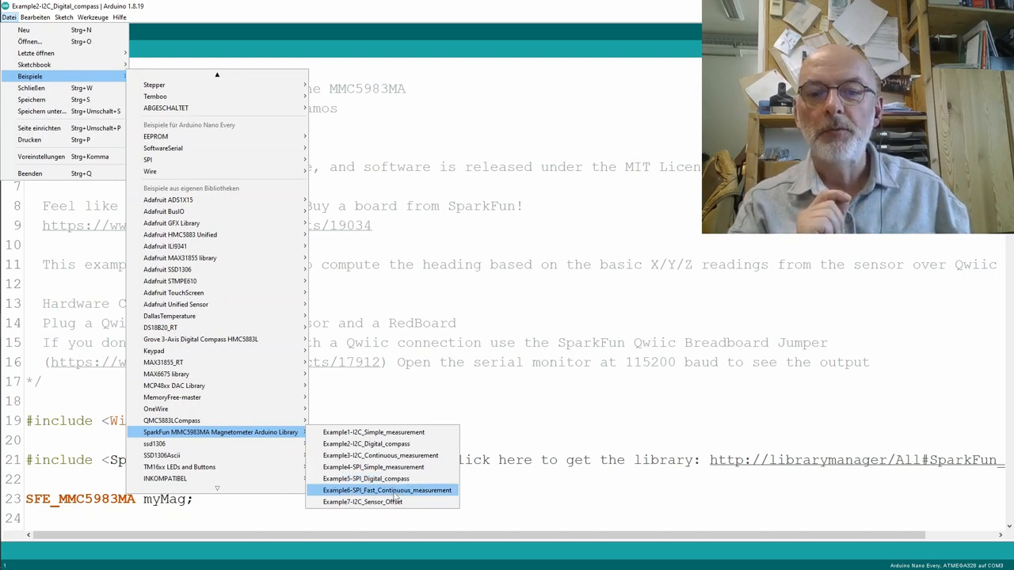
mouse_move(390, 506)
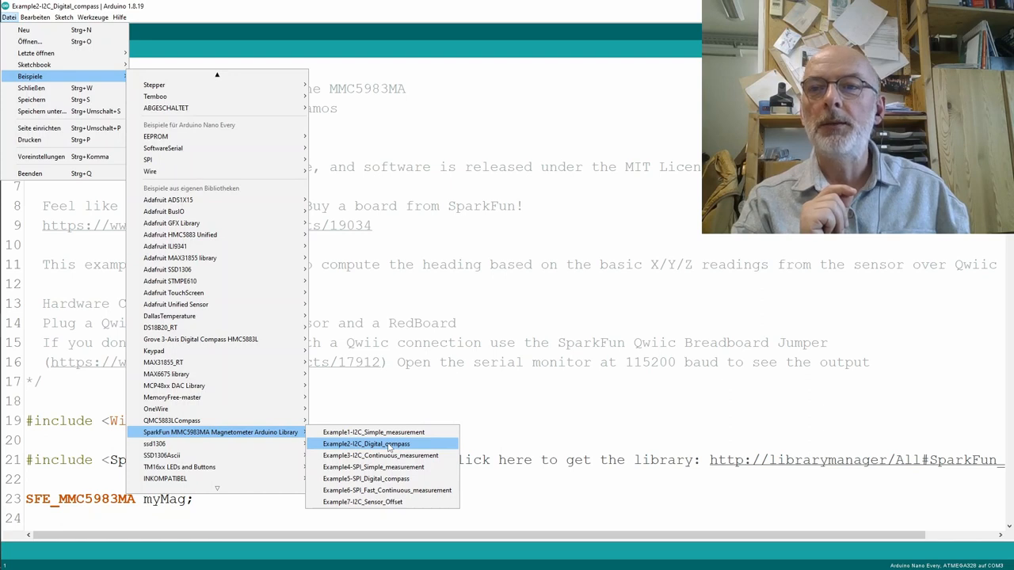
click(368, 443)
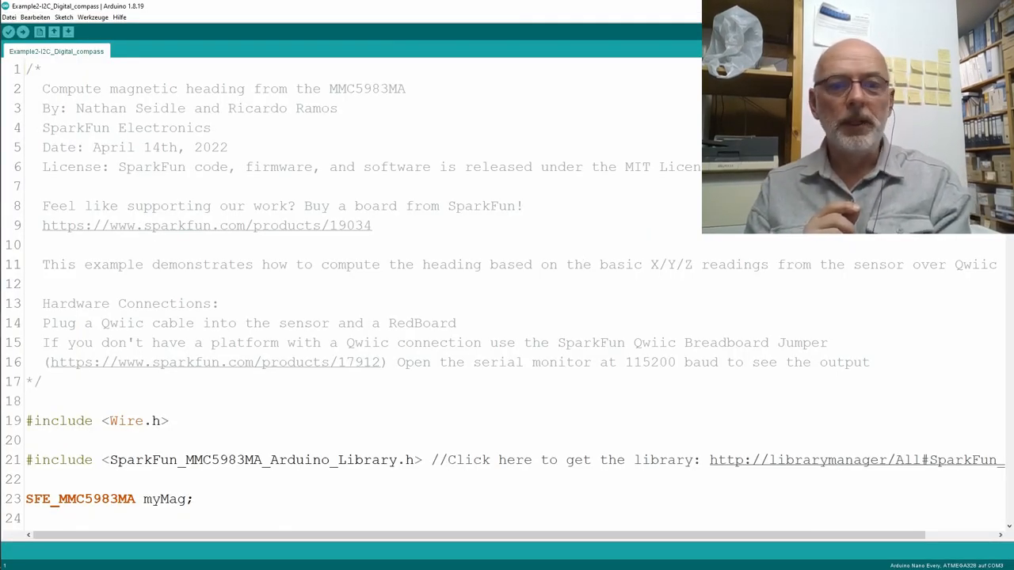
scroll(down, 3)
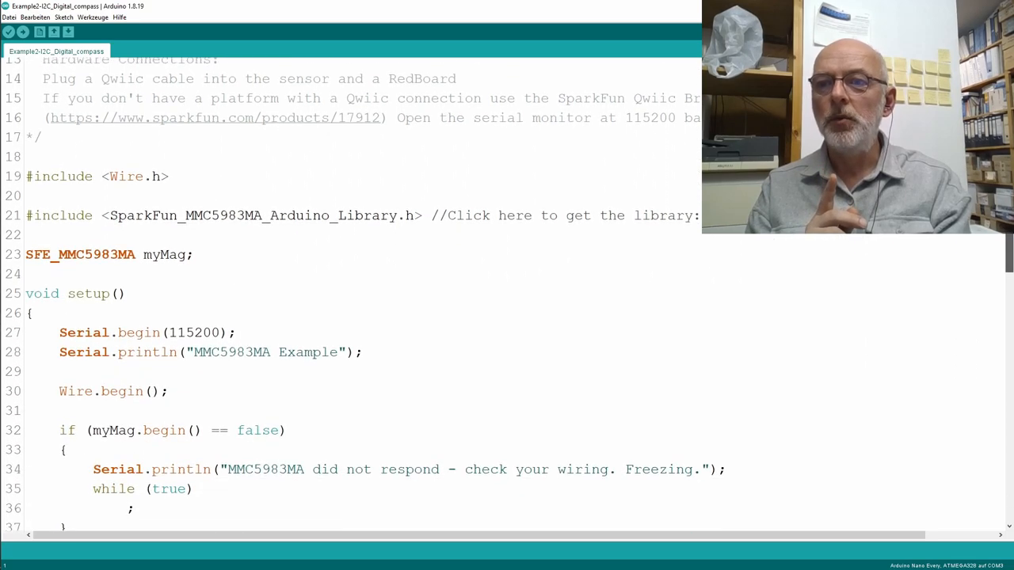
scroll(down, 3)
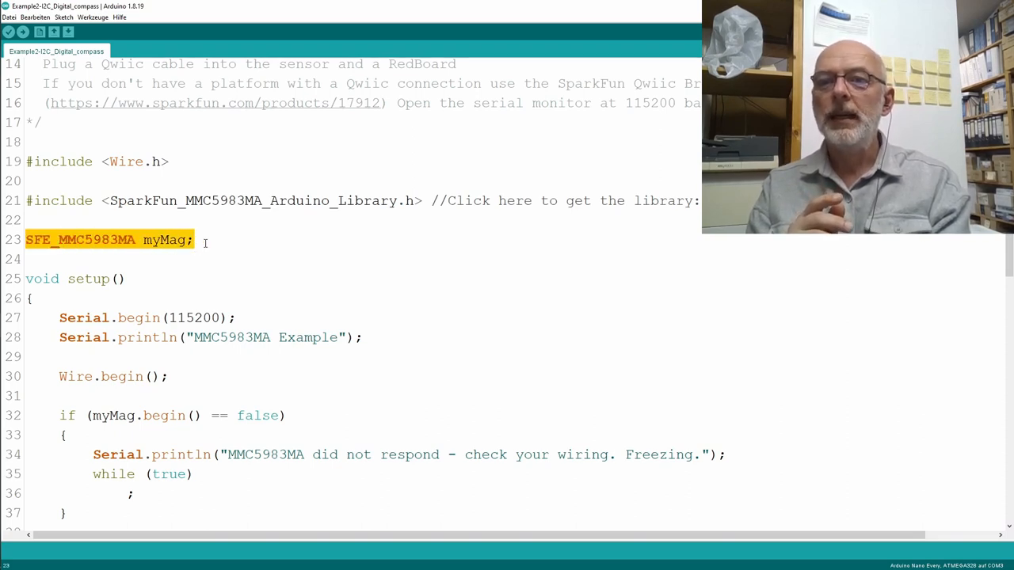
click(198, 240)
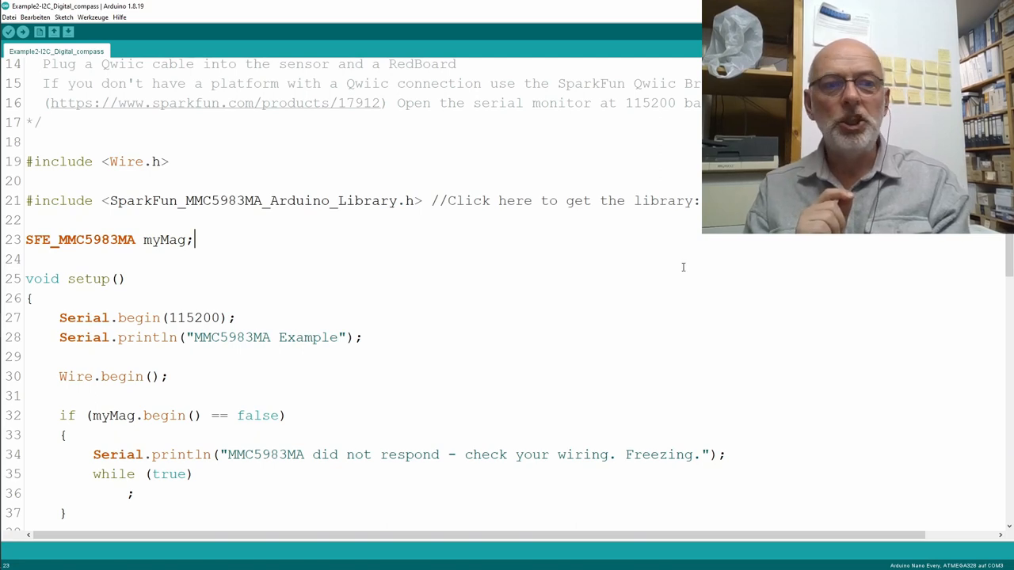
scroll(down, 3)
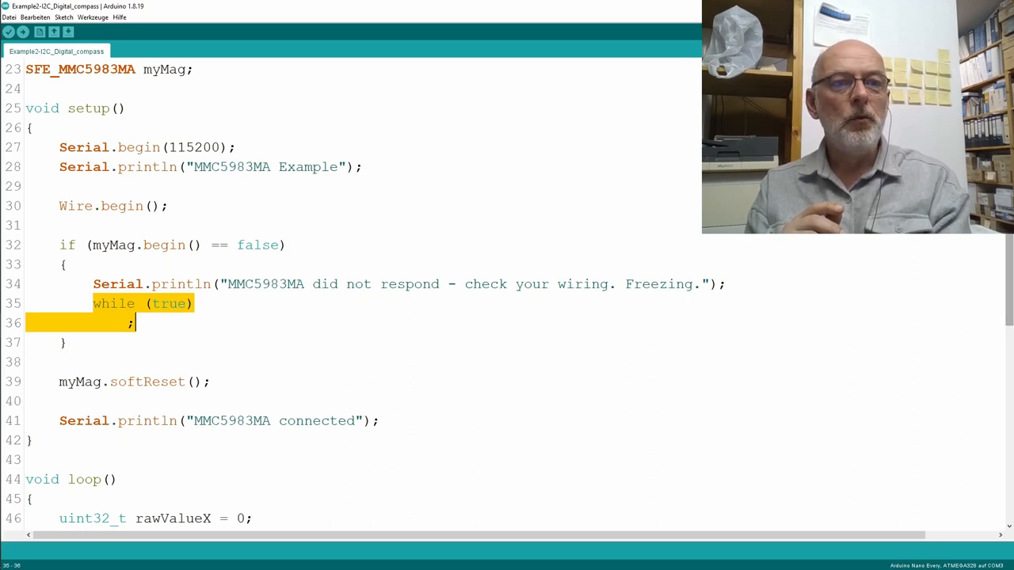
scroll(down, 3)
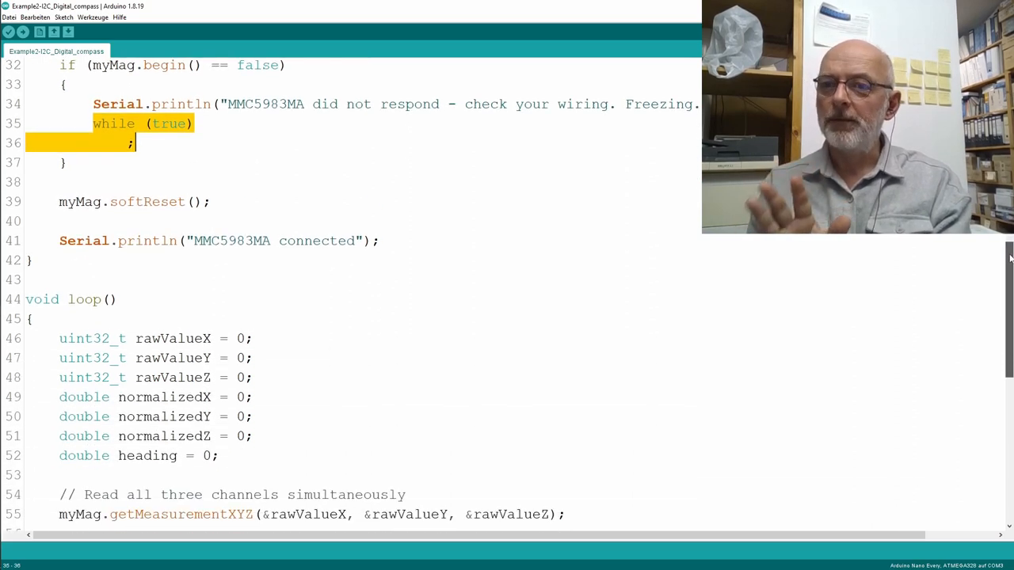
scroll(down, 3)
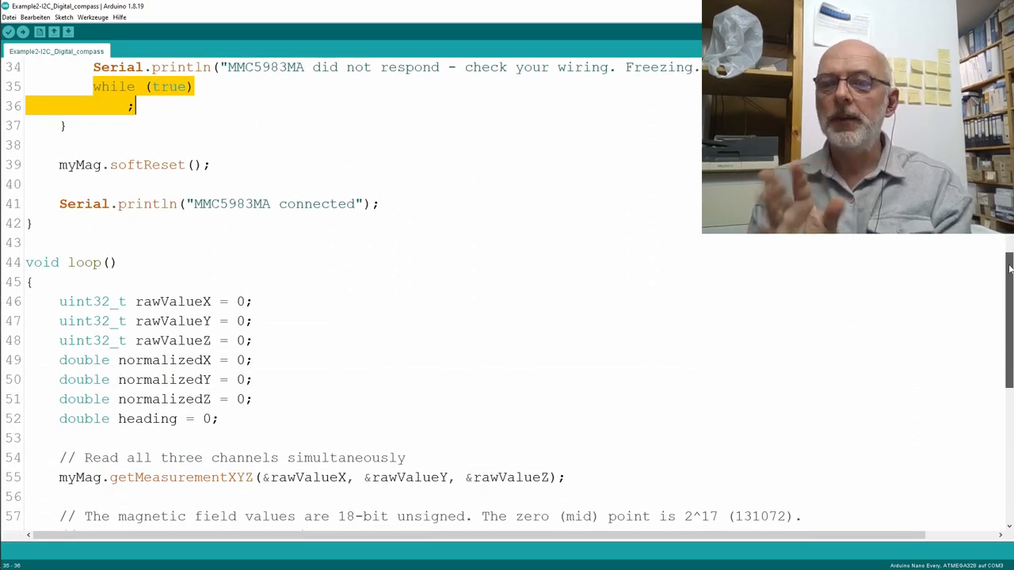
scroll(down, 3)
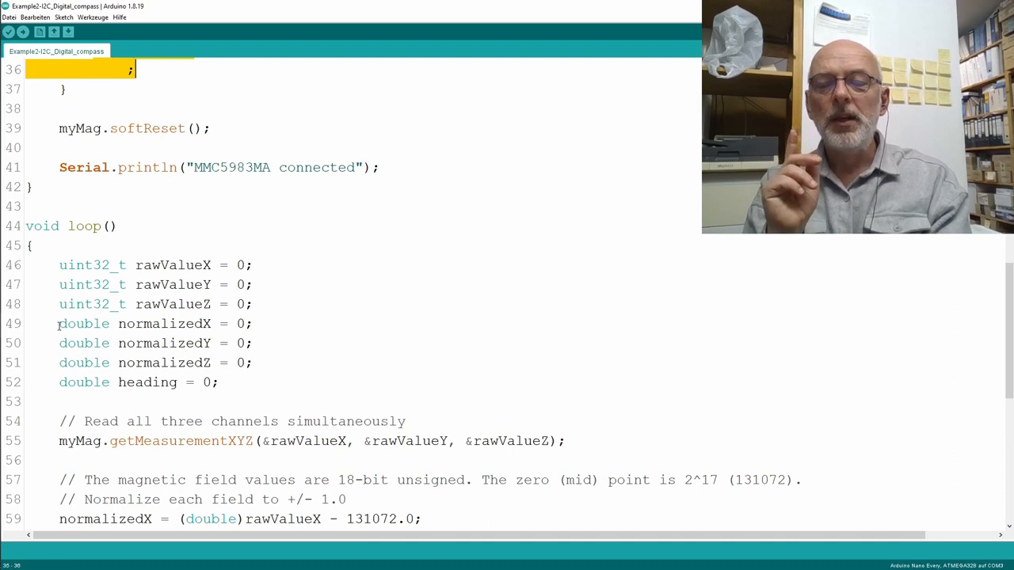
double_click(82, 324)
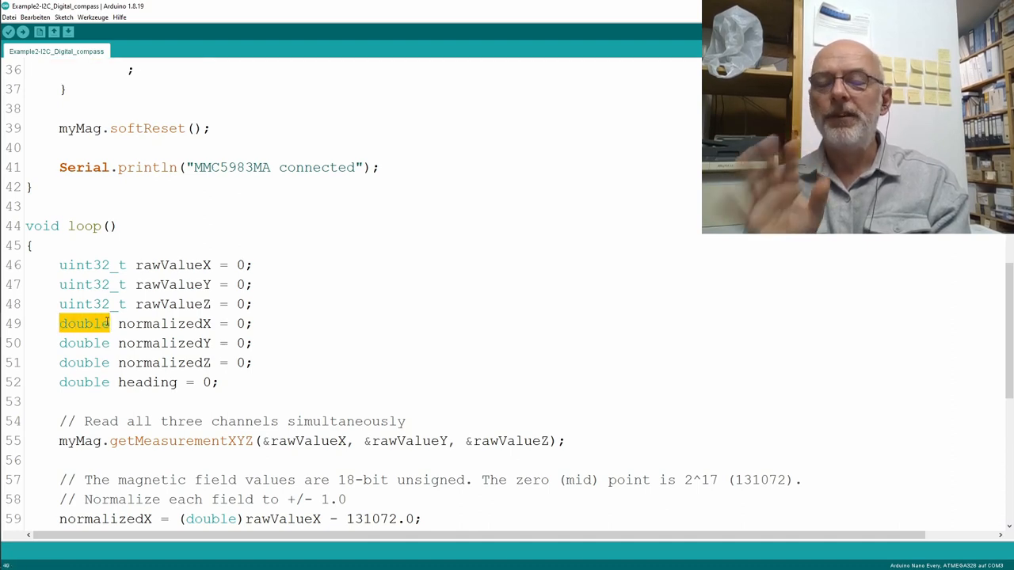
click(108, 323)
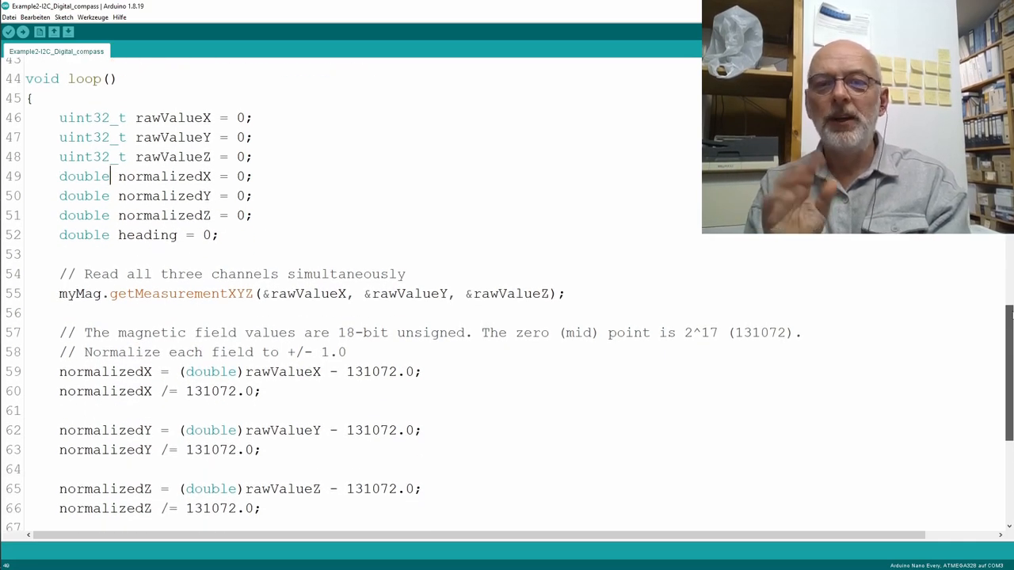
scroll(down, 3)
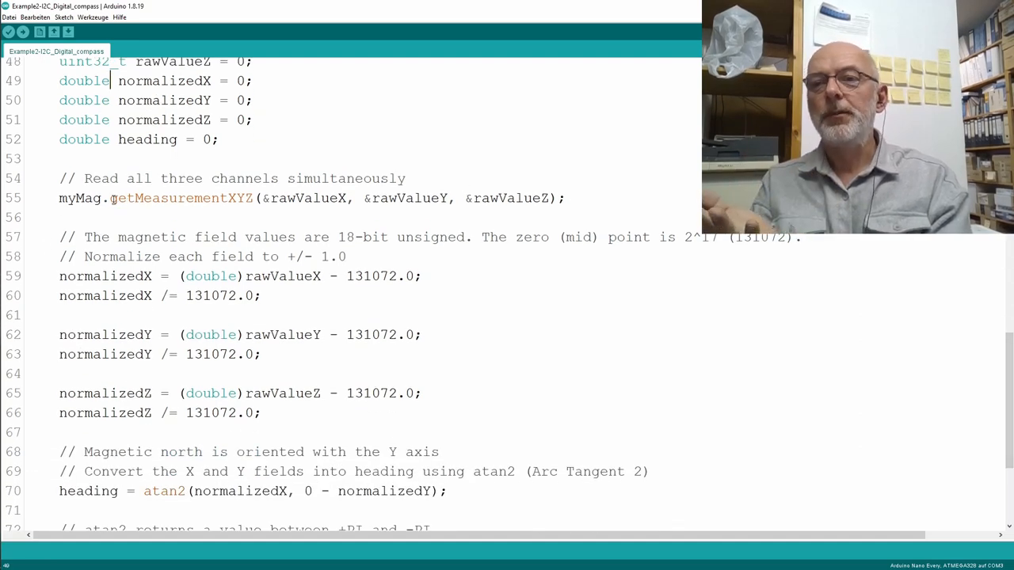
double_click(181, 198)
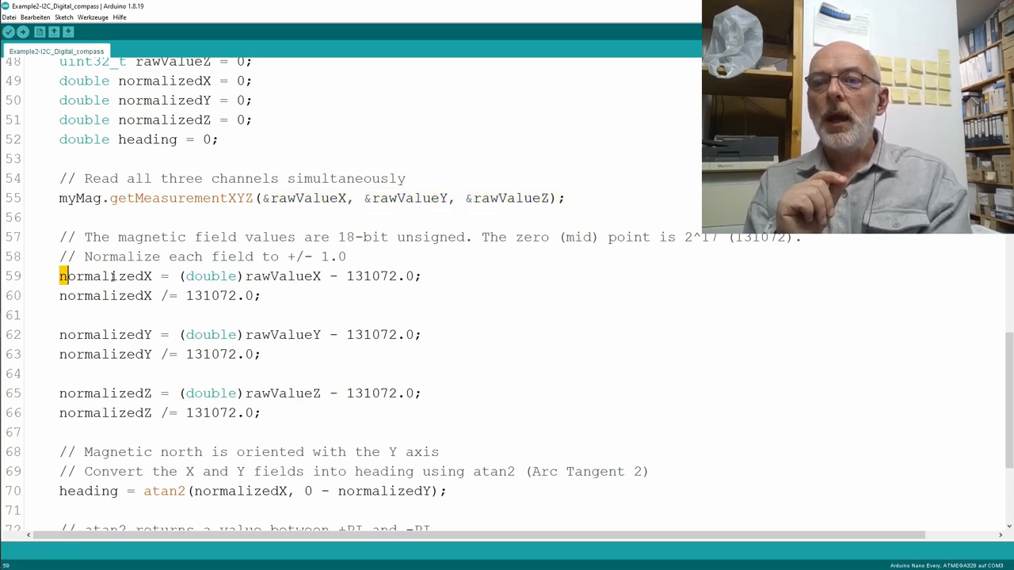
drag(59, 275, 362, 412)
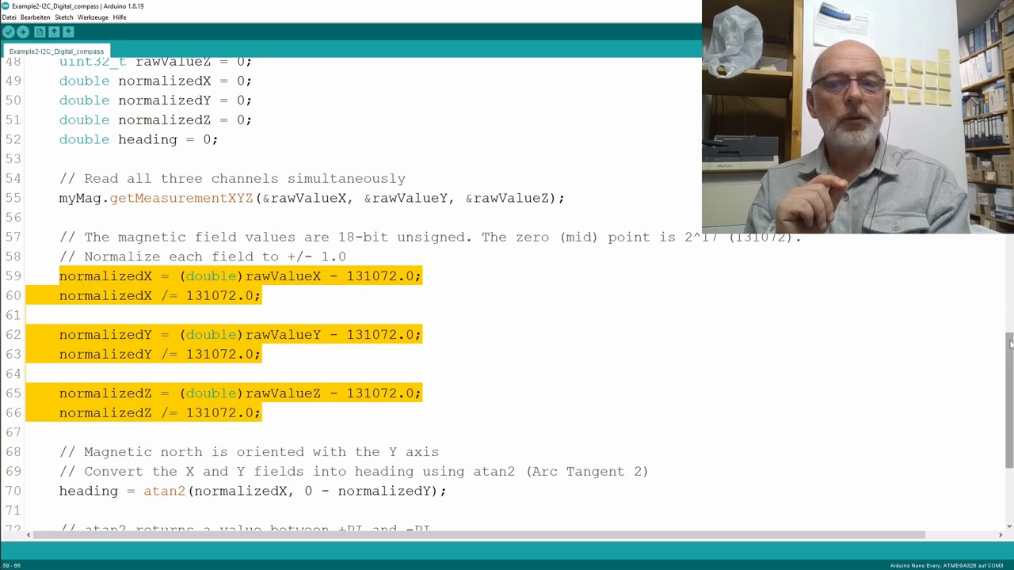
scroll(down, 3)
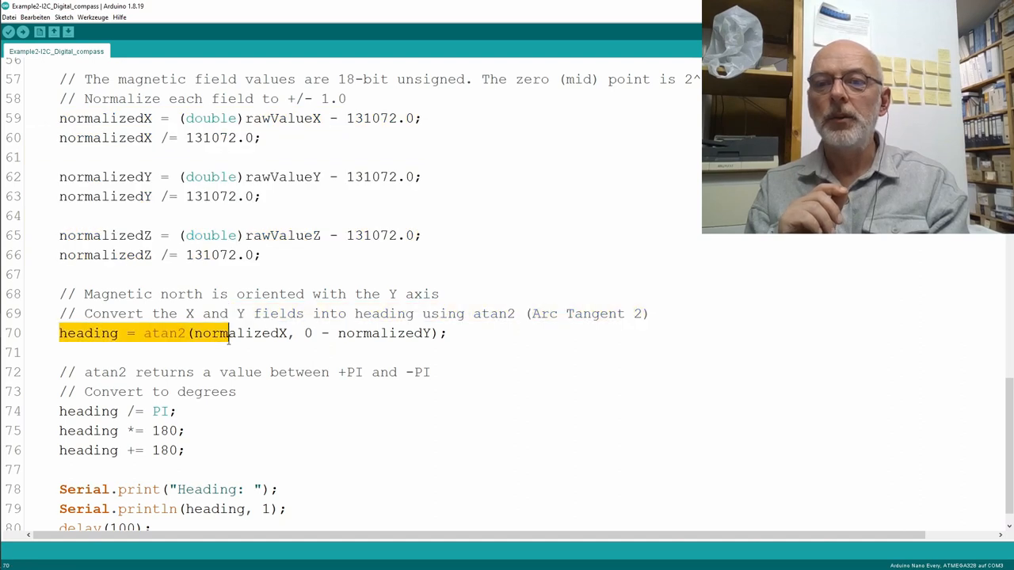
click(449, 333)
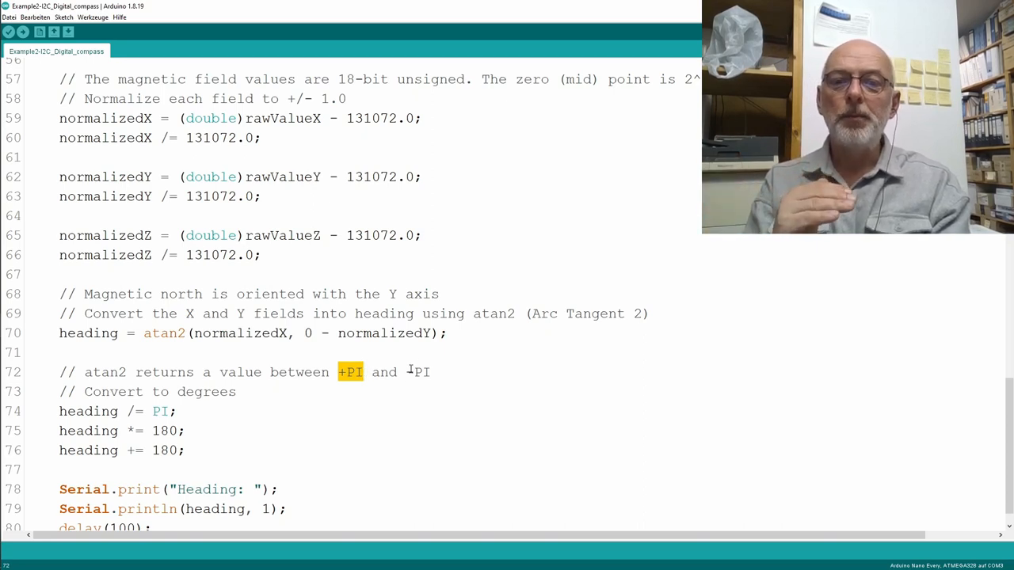
double_click(420, 372)
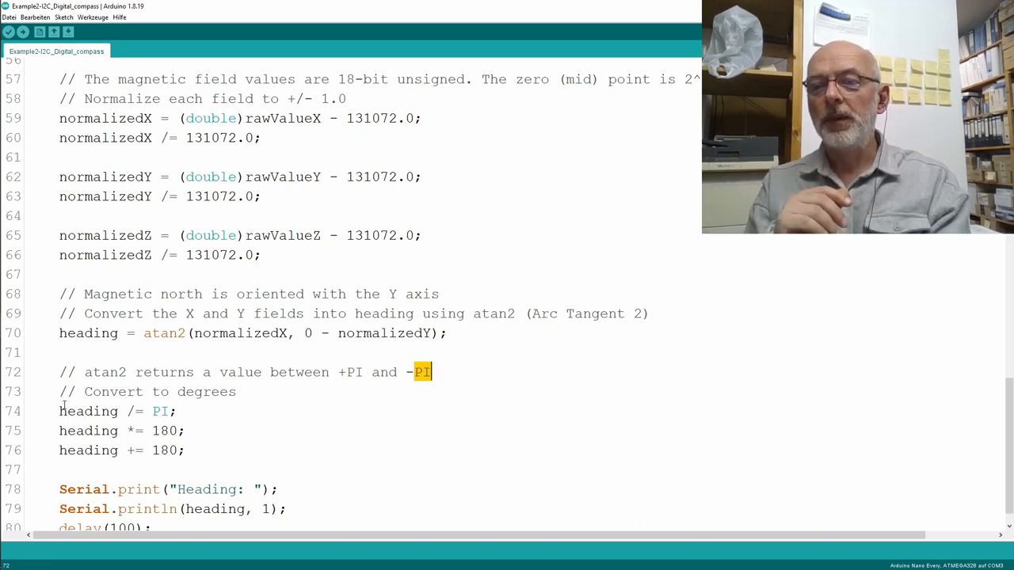
drag(59, 411, 183, 450)
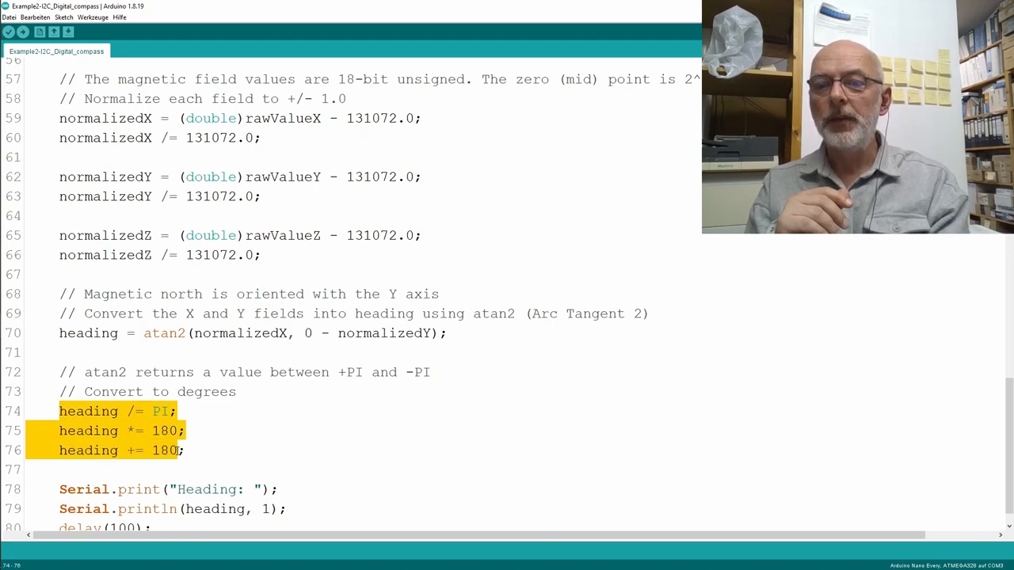
scroll(down, 3)
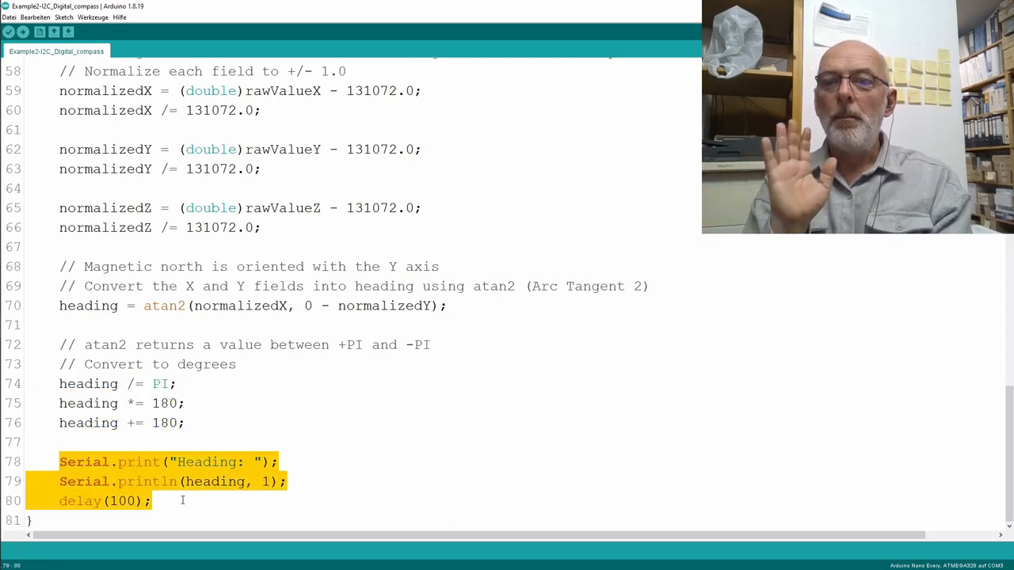
mouse_move(156, 251)
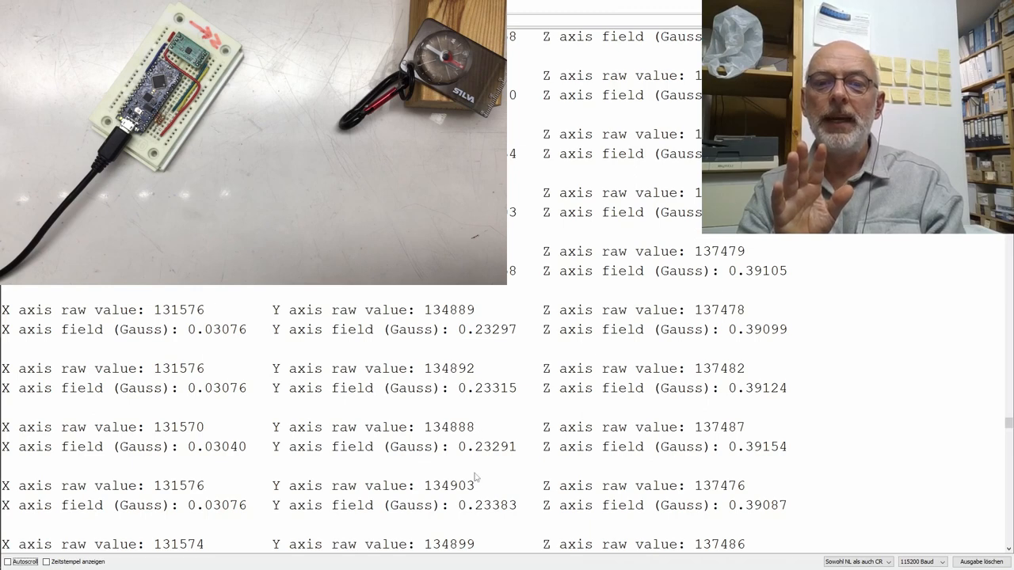
mouse_move(487, 485)
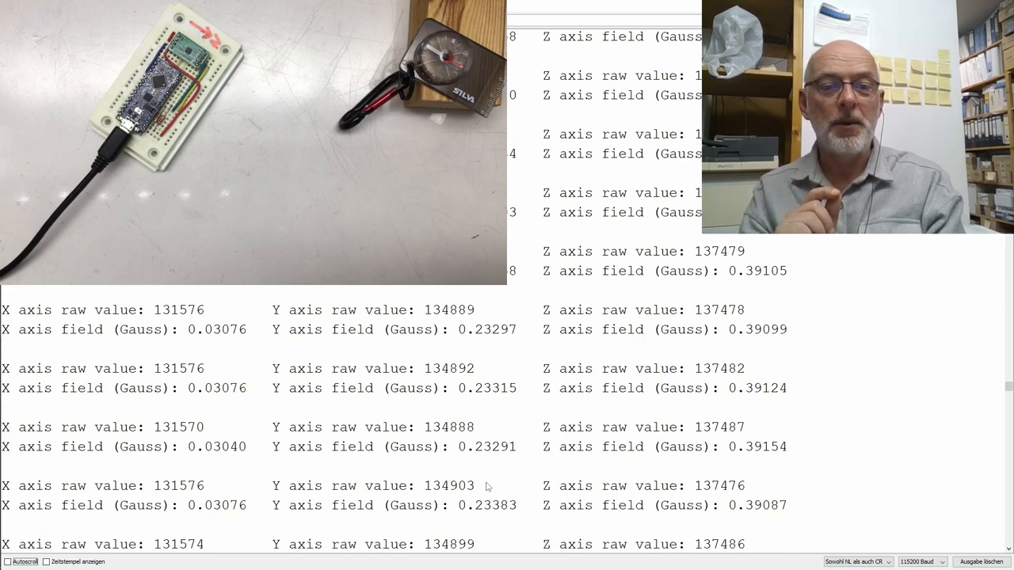
mouse_move(649, 485)
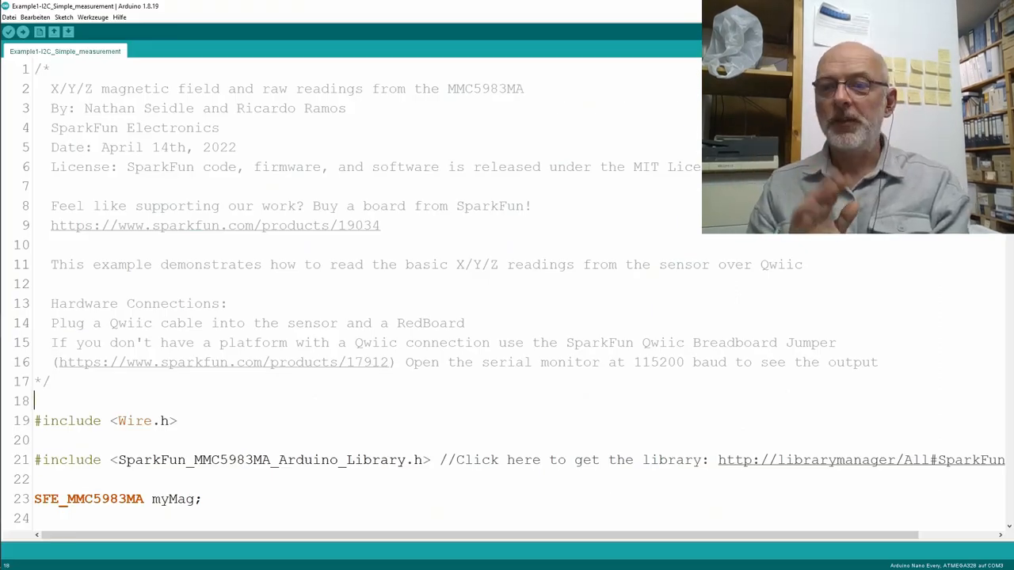
scroll(down, 3)
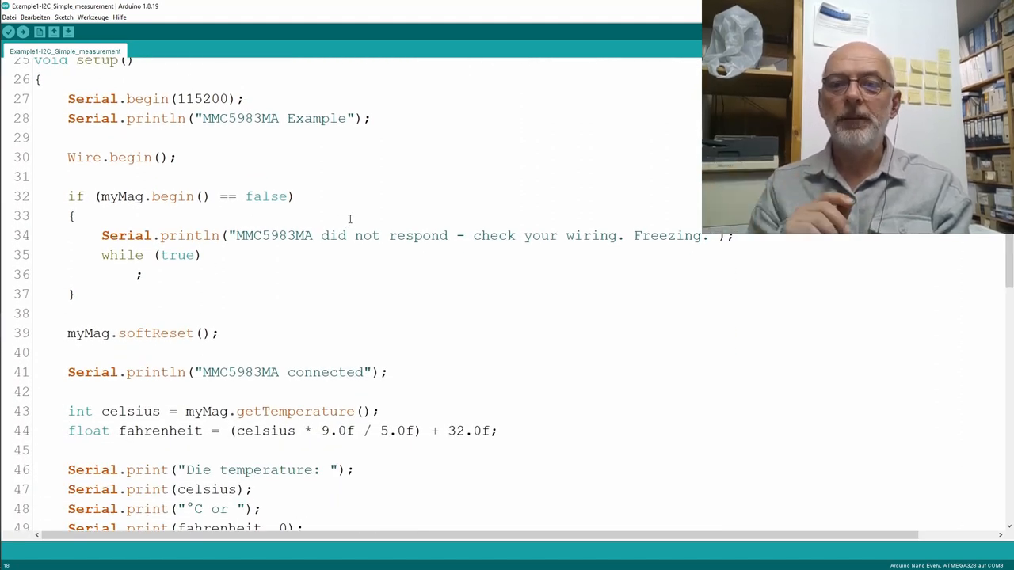
scroll(down, 3)
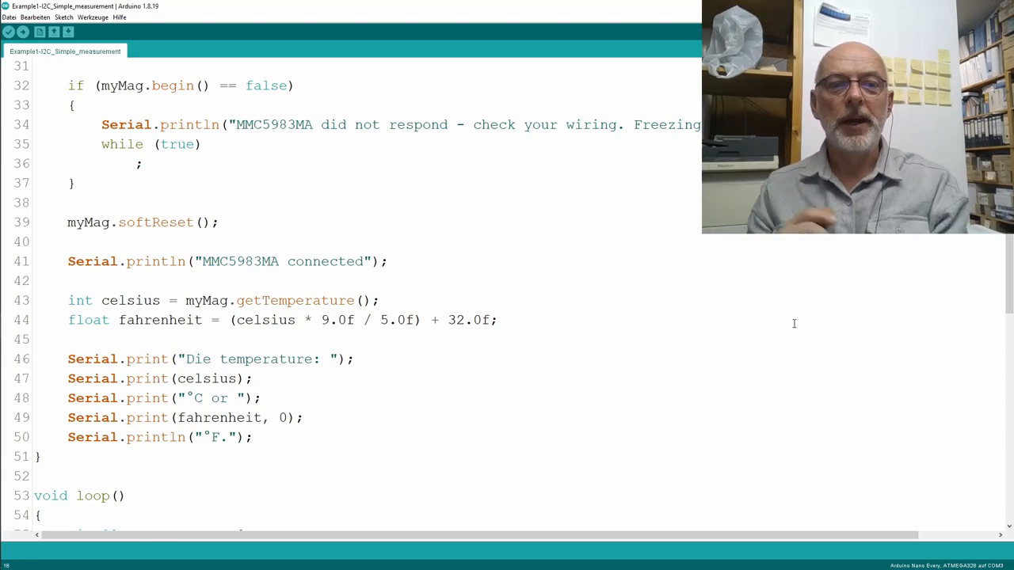
scroll(down, 3)
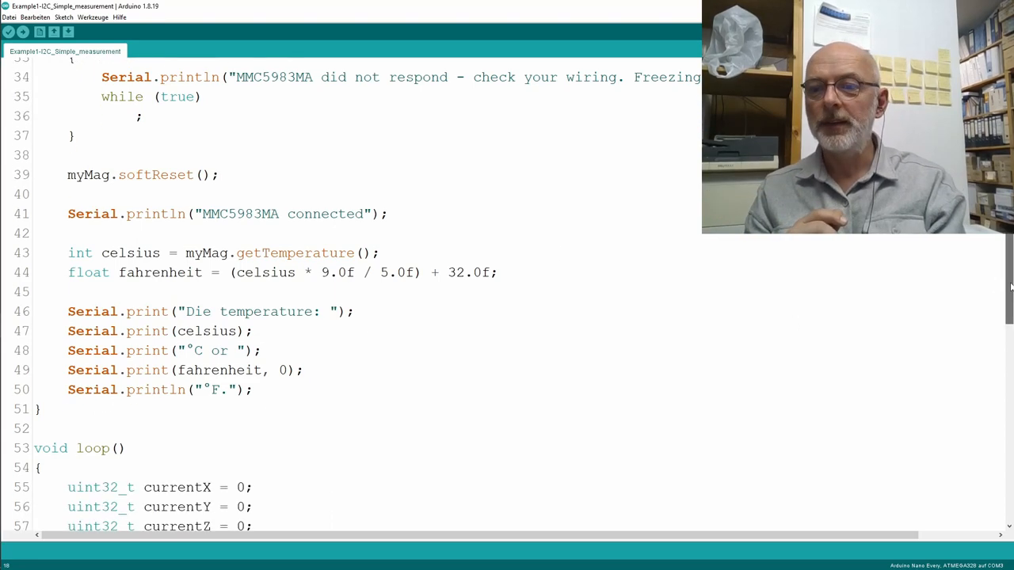
scroll(down, 3)
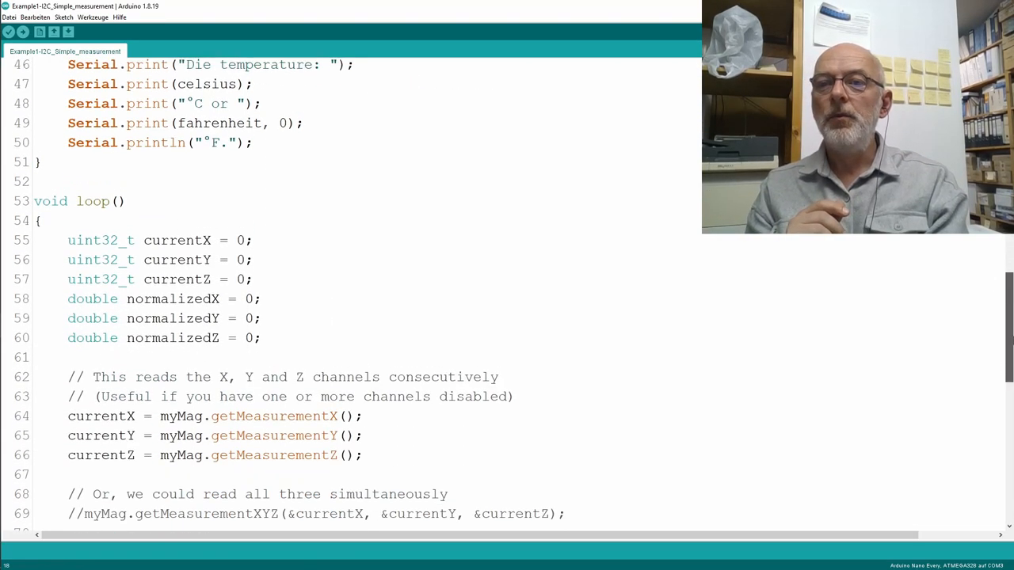
scroll(down, 3)
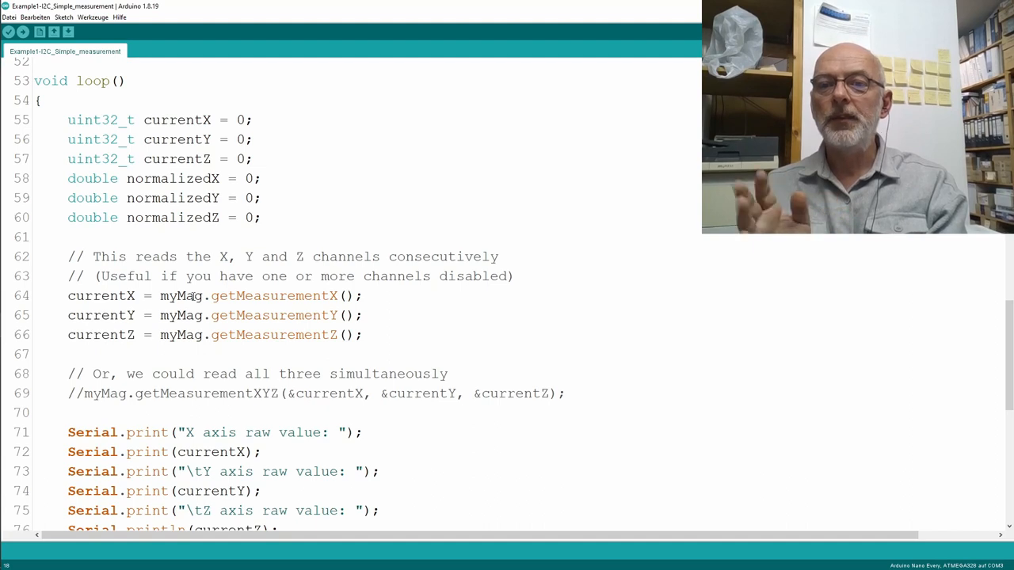
double_click(101, 296)
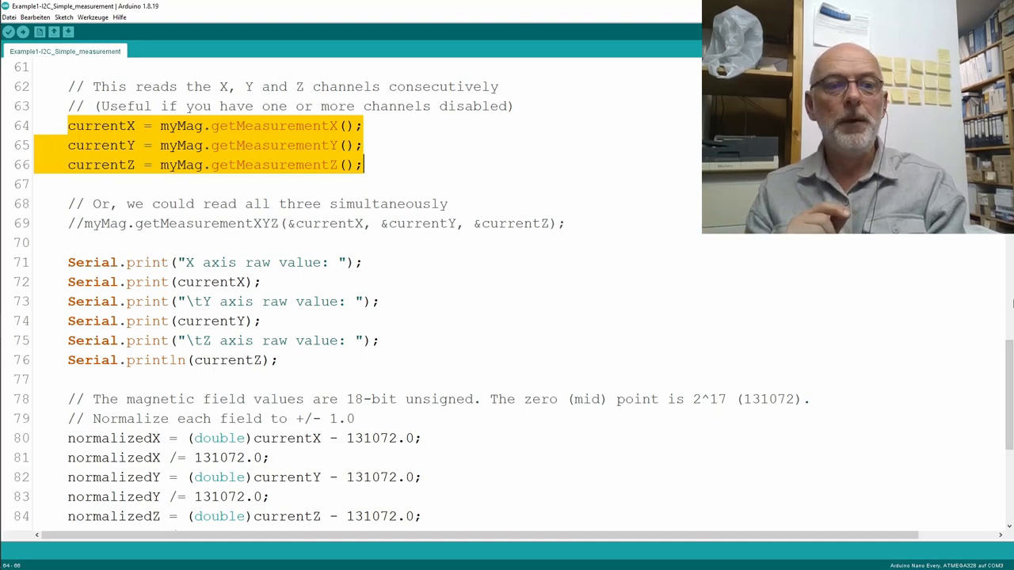
scroll(down, 3)
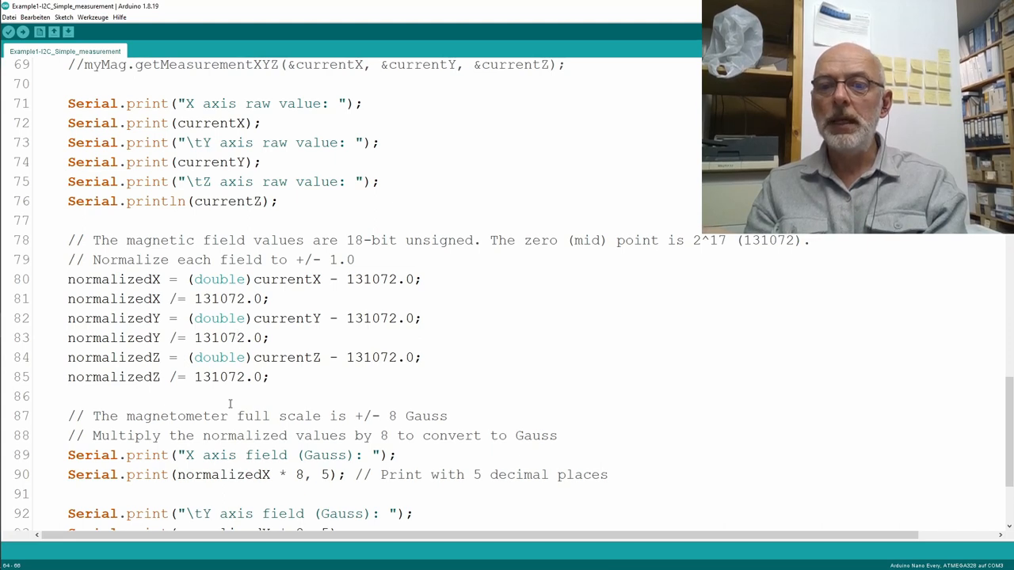
mouse_move(230, 436)
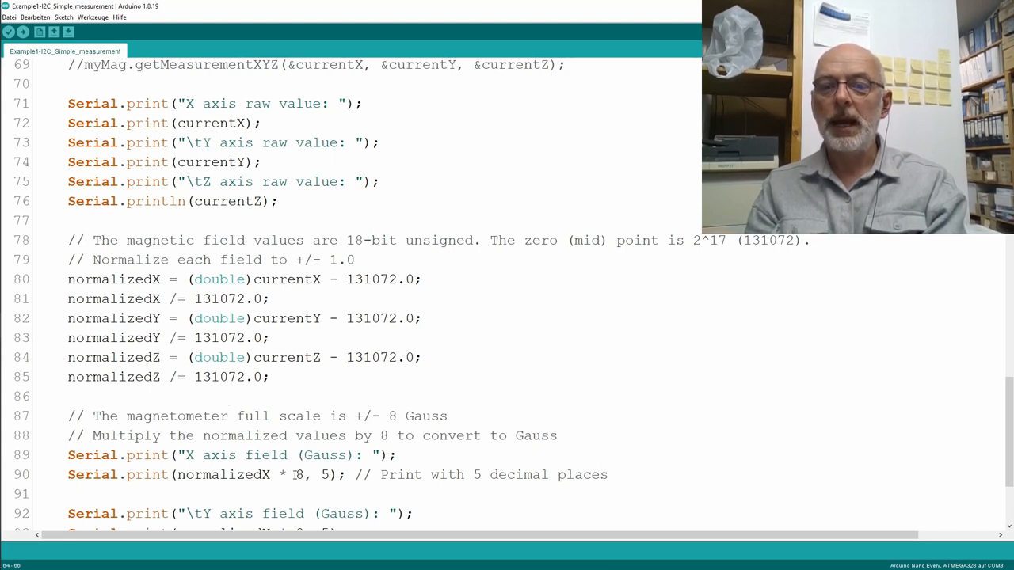
double_click(301, 475)
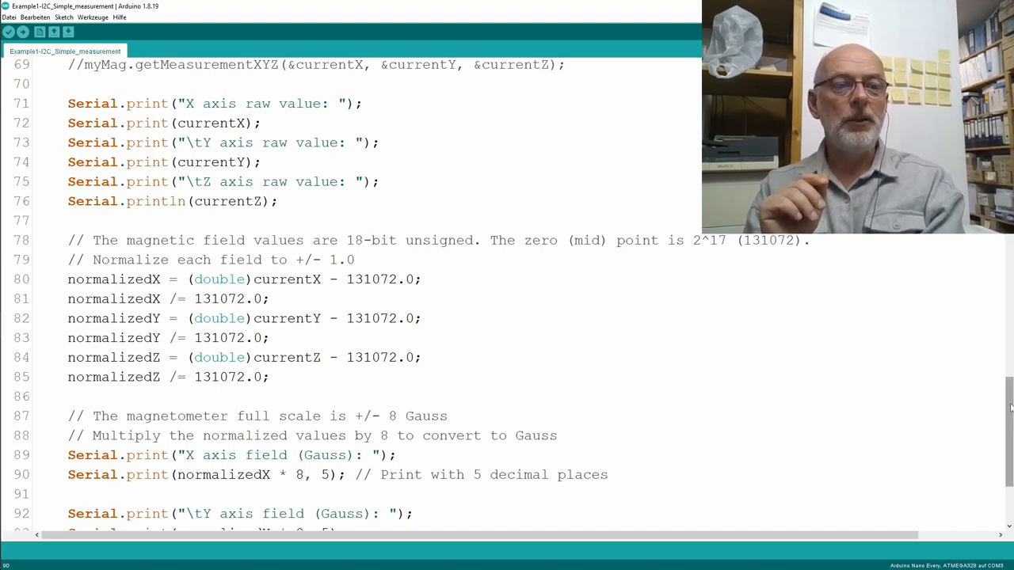
scroll(down, 3)
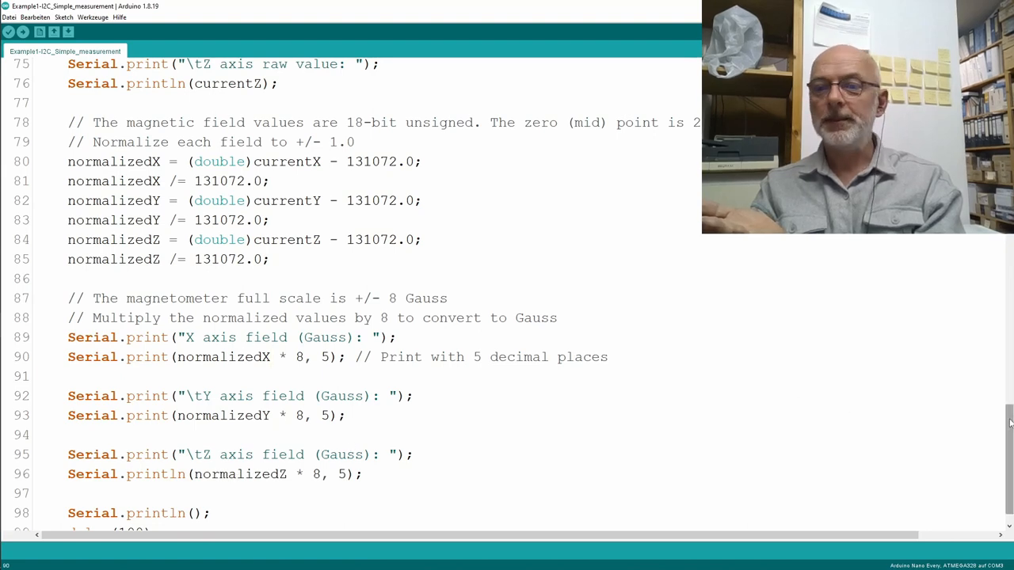
scroll(down, 3)
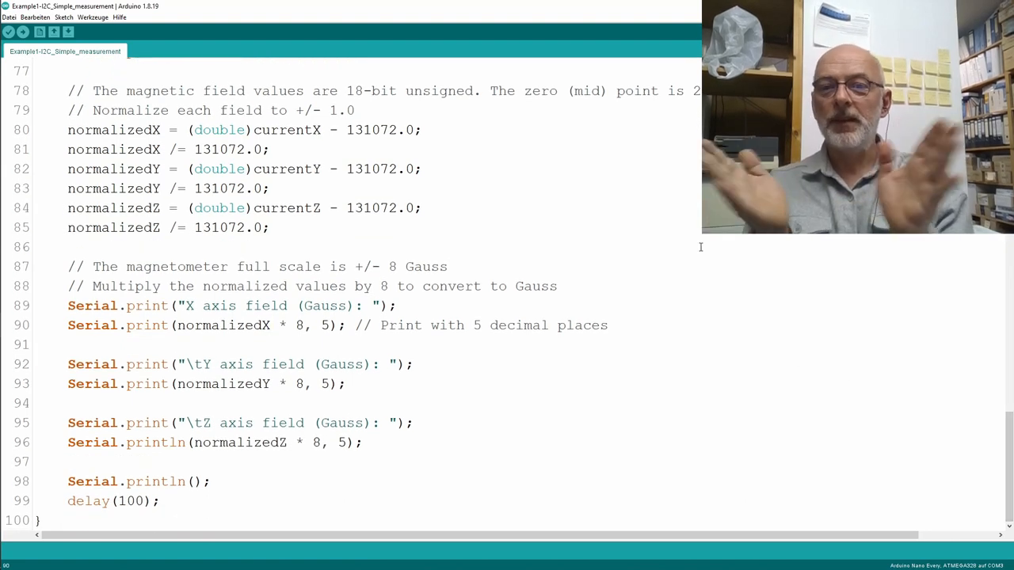